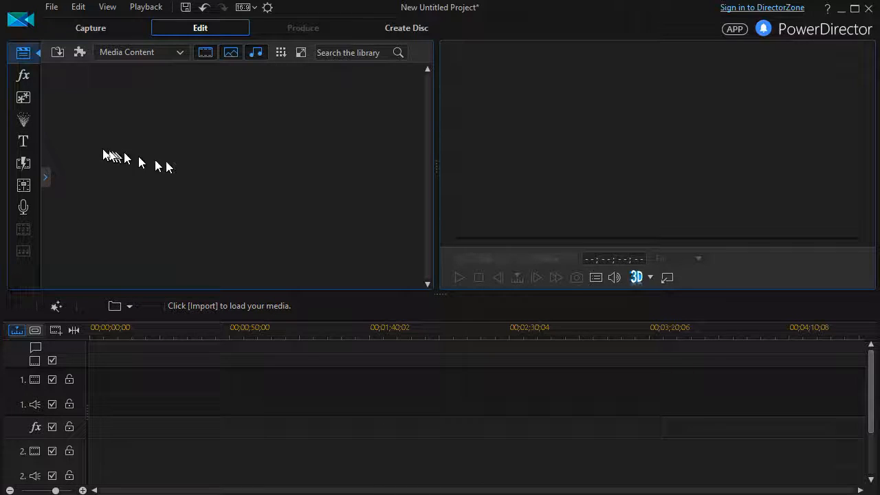
- Place the Default title template from the Title Room at the start of video track 1
click(22, 141)
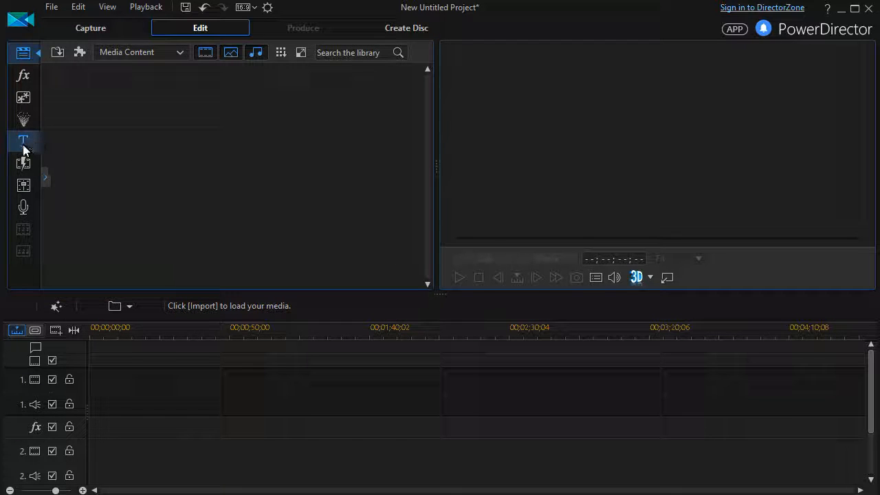
click(24, 140)
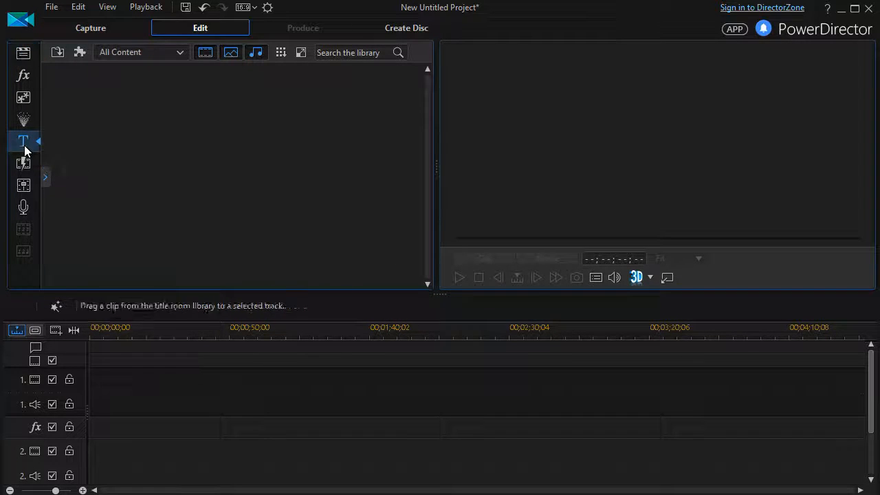
click(23, 140)
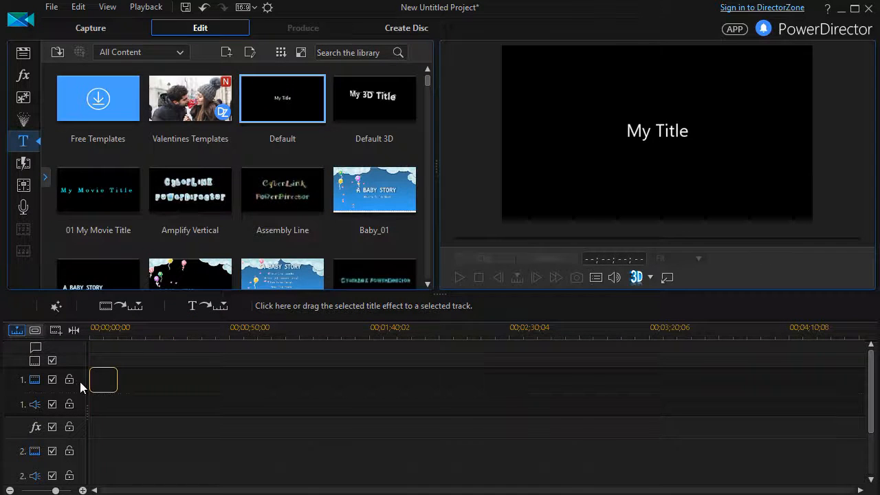
click(105, 379)
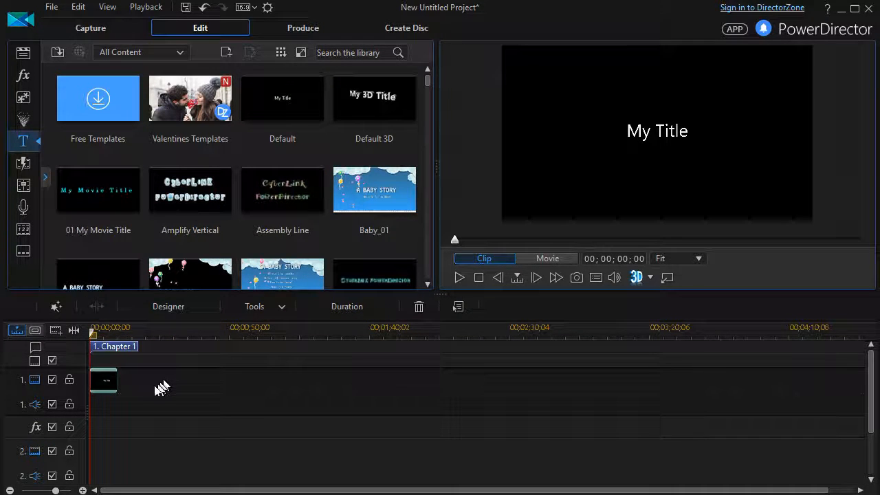
mouse_move(116, 392)
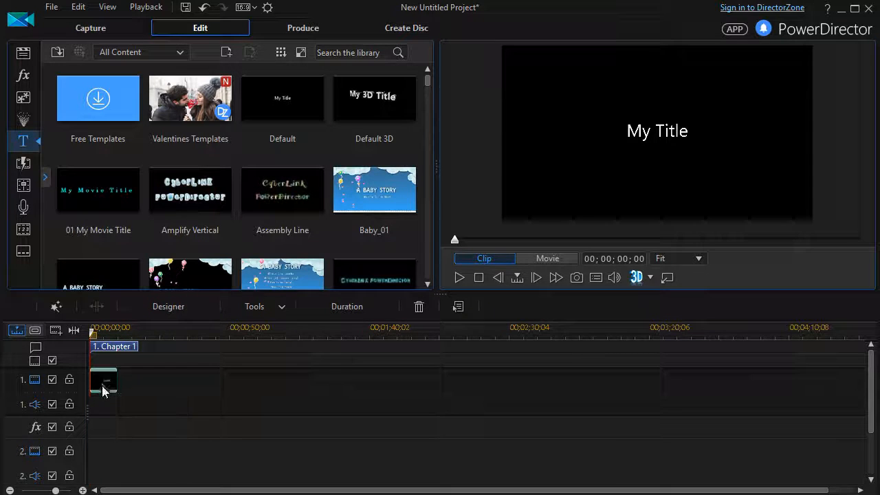
- Open the 'My Title' clip in Title Designer from the timeline
double_click(103, 379)
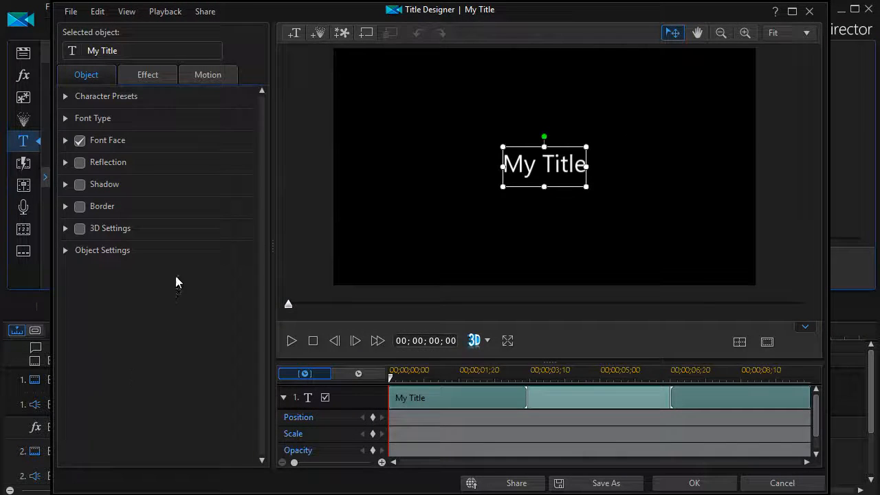
mouse_move(652, 180)
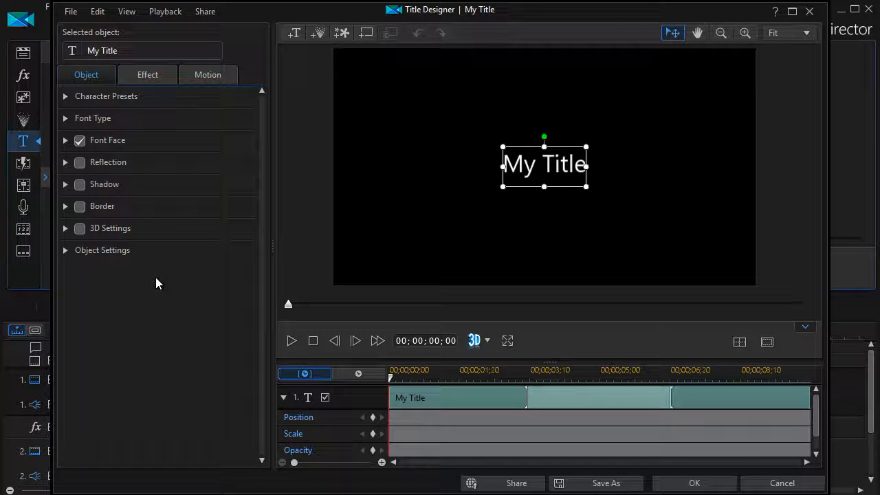
mouse_move(488, 165)
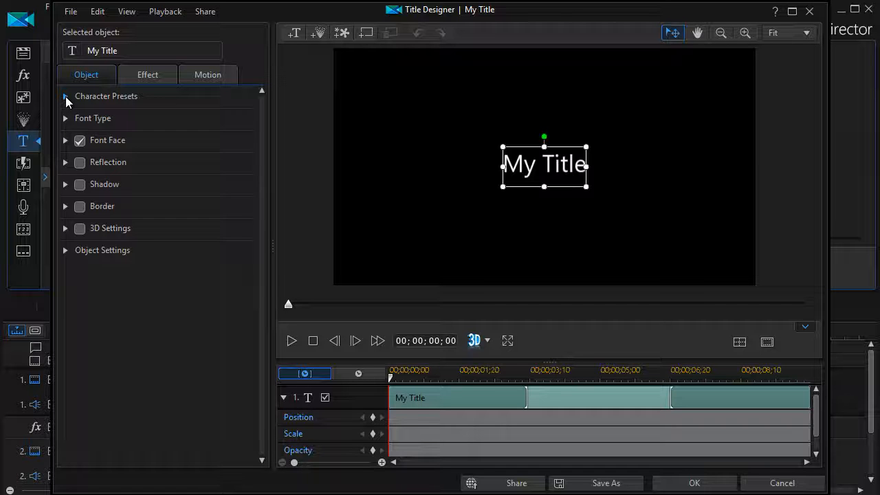
- Try the red slanted and gold character presets on 'My Title'
click(66, 96)
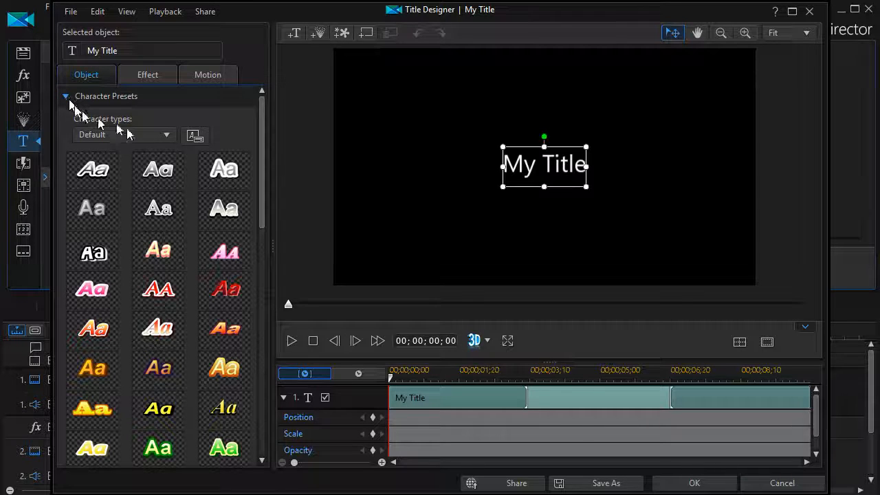
scroll(down, 3)
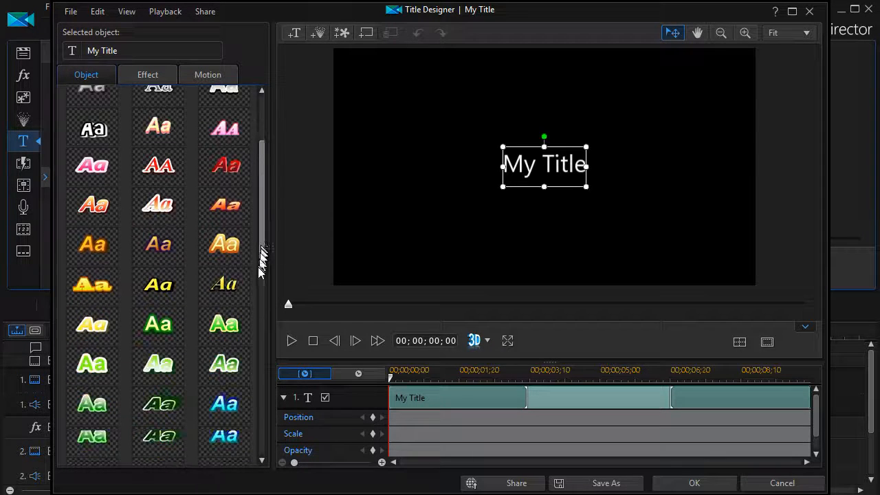
scroll(down, 3)
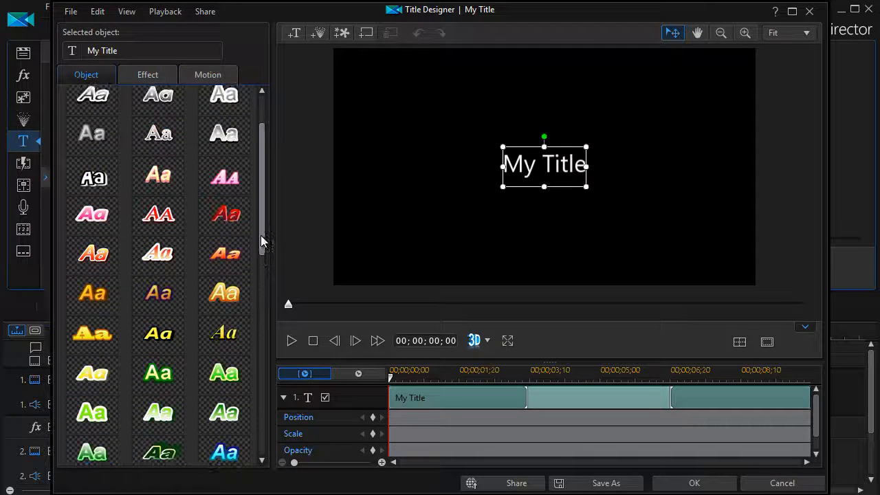
click(222, 214)
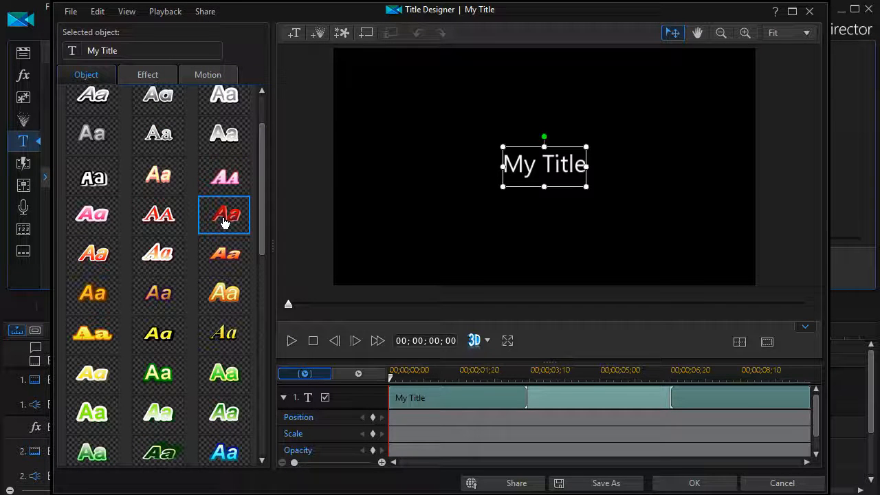
click(223, 214)
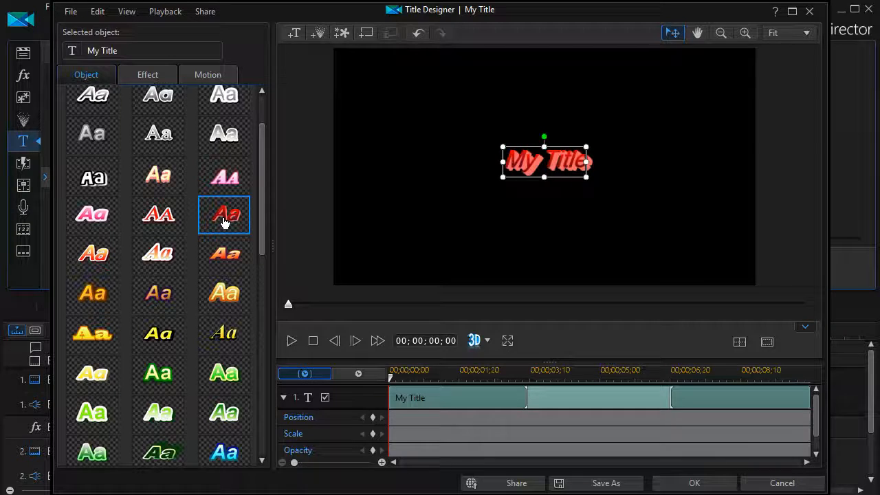
click(223, 293)
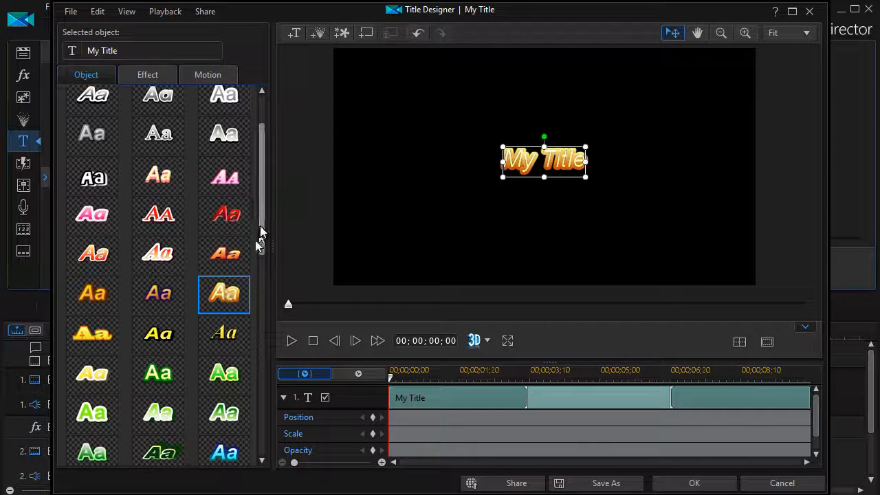
- Try further presets, including purple outlined, and settle on the red-orange gradient preset
scroll(down, 3)
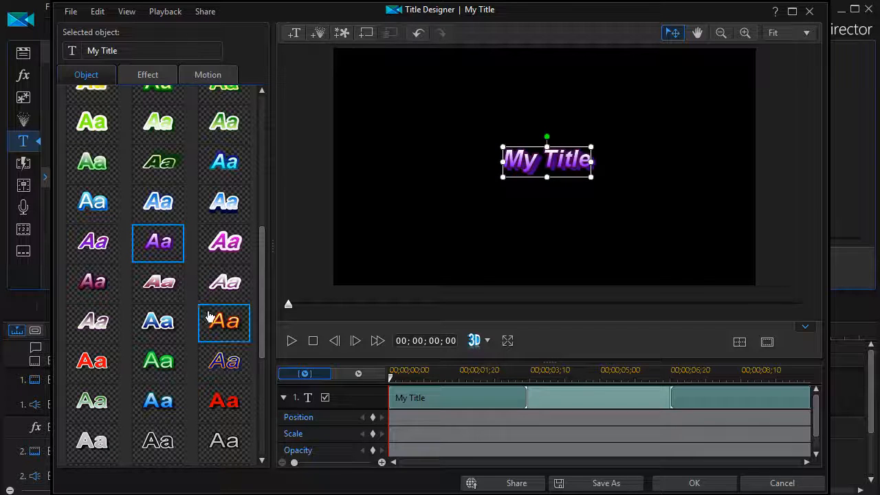
click(157, 321)
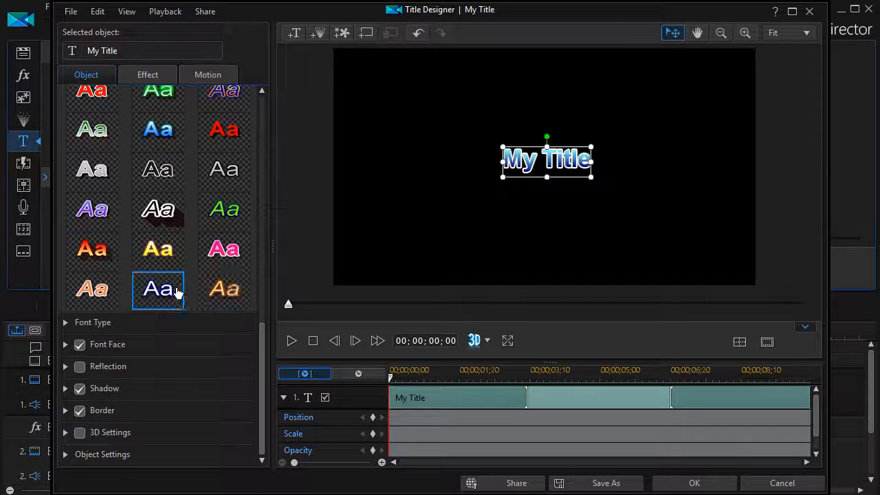
click(91, 209)
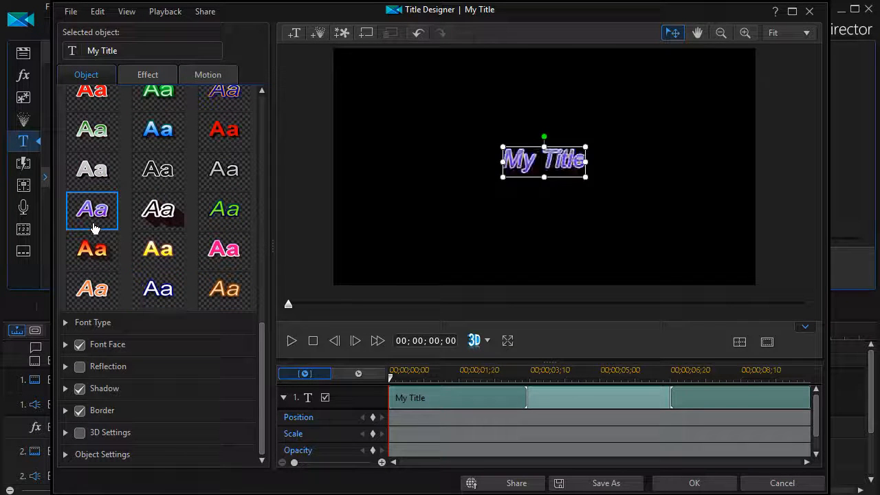
click(92, 249)
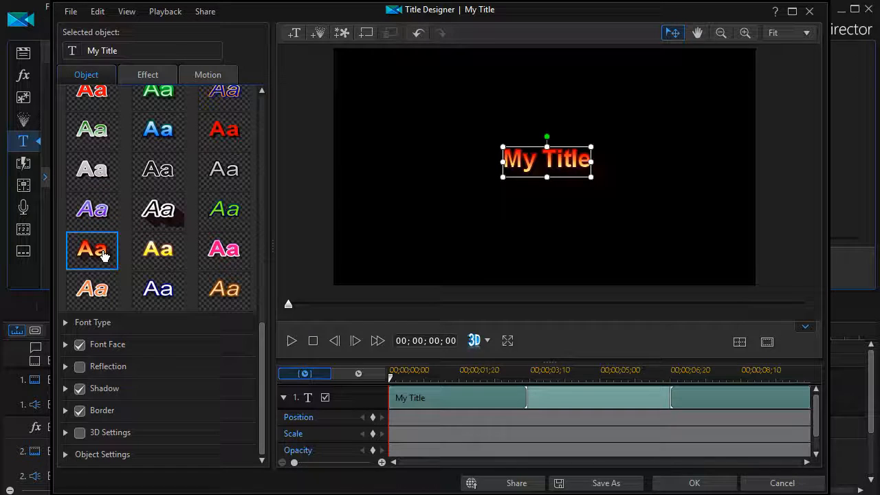
click(223, 171)
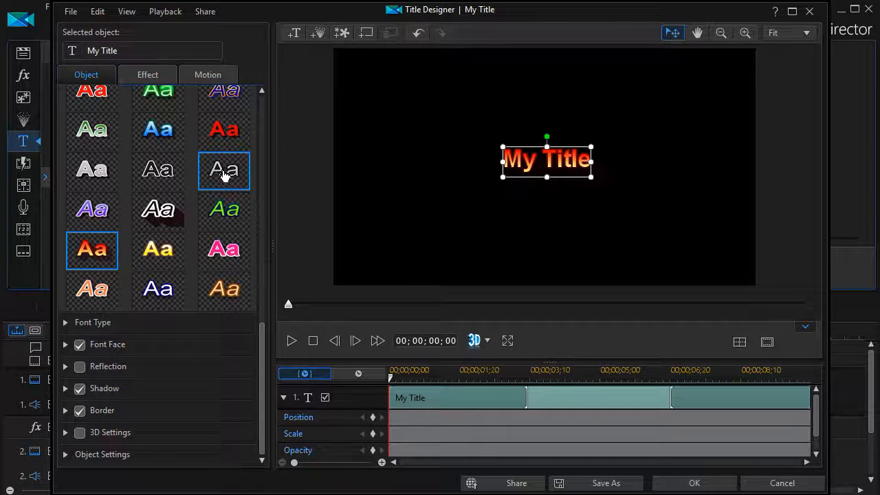
scroll(down, 3)
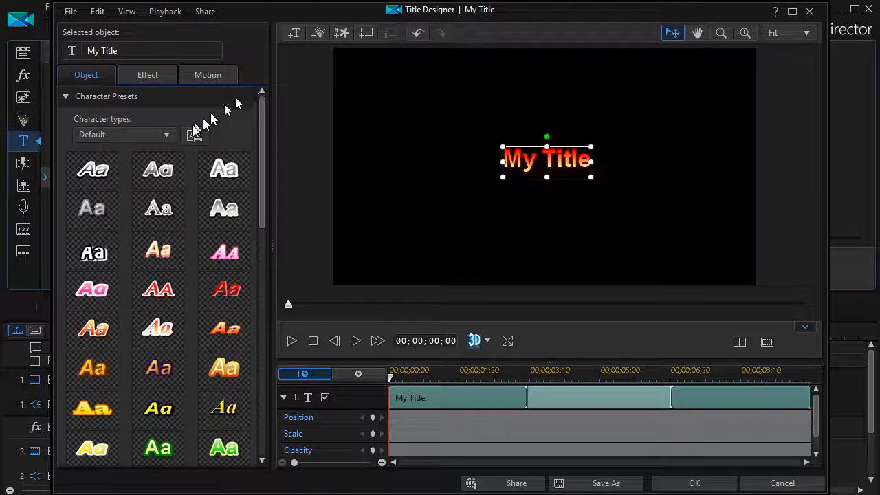
mouse_move(194, 182)
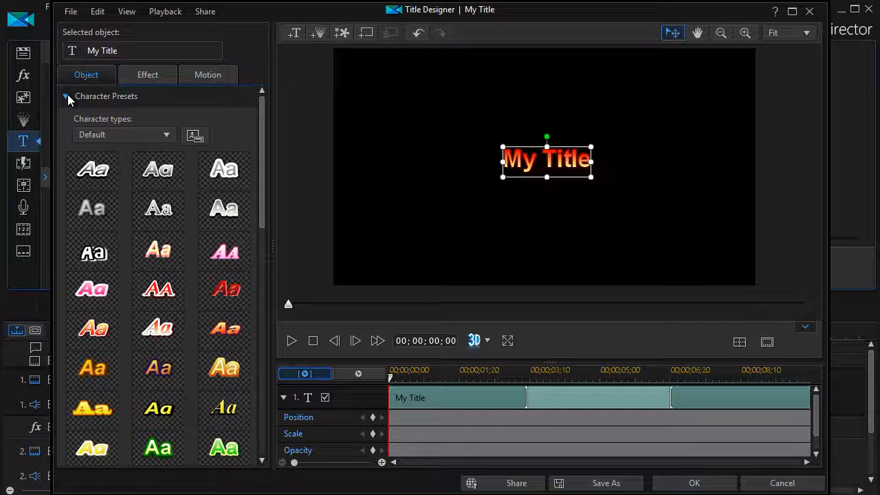
- Change the title font from Arial to Berlin Sans FB in the Font Type settings
click(66, 96)
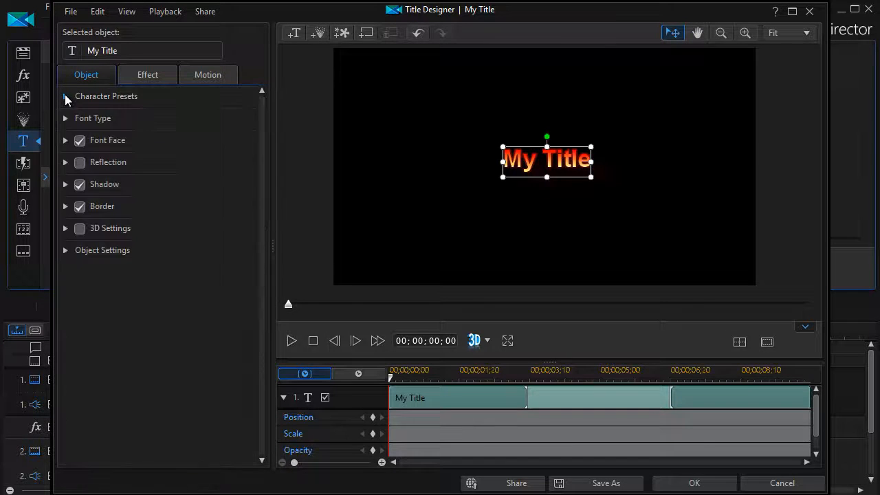
click(66, 118)
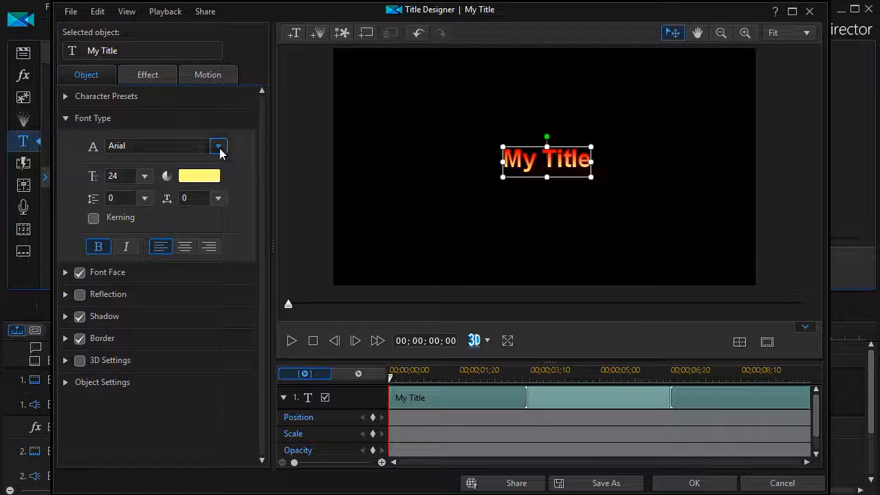
click(218, 146)
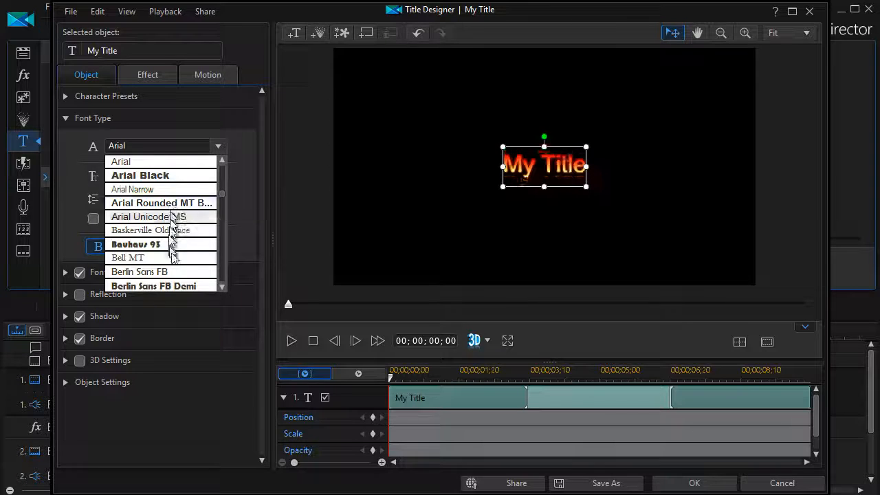
click(139, 272)
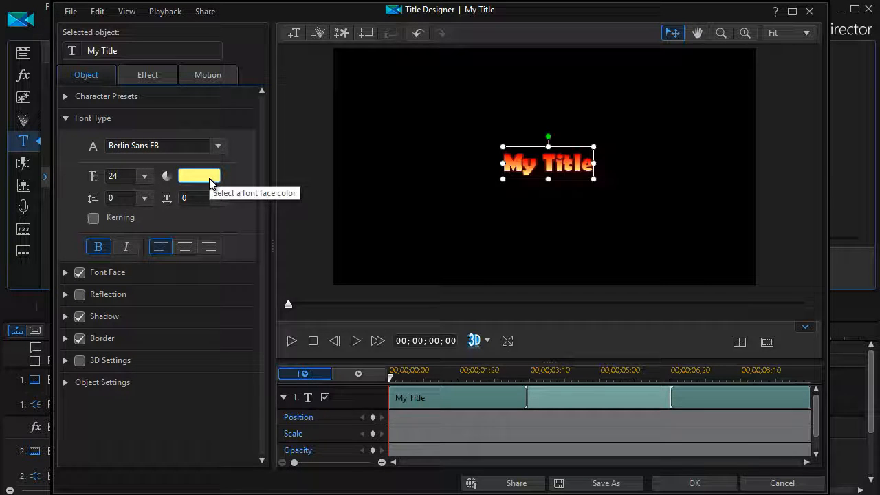
- Trial a green font color on the title, test alignment, and revert to the original yellow
click(200, 176)
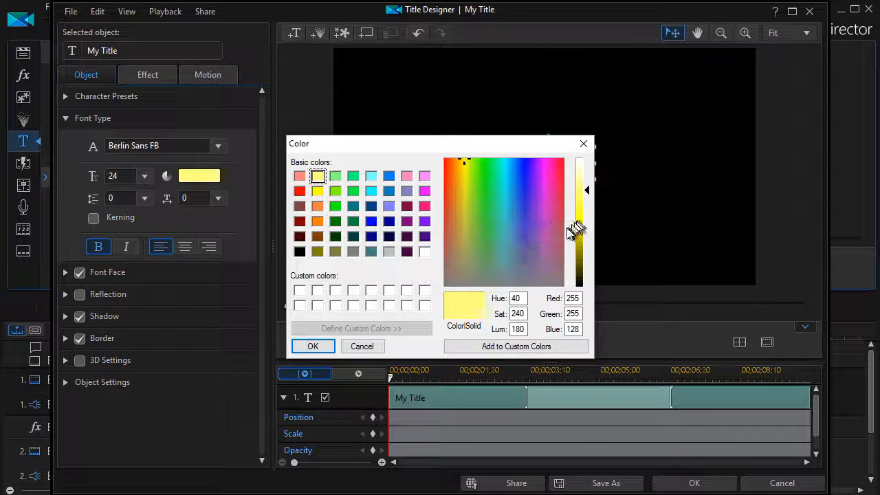
mouse_move(520, 201)
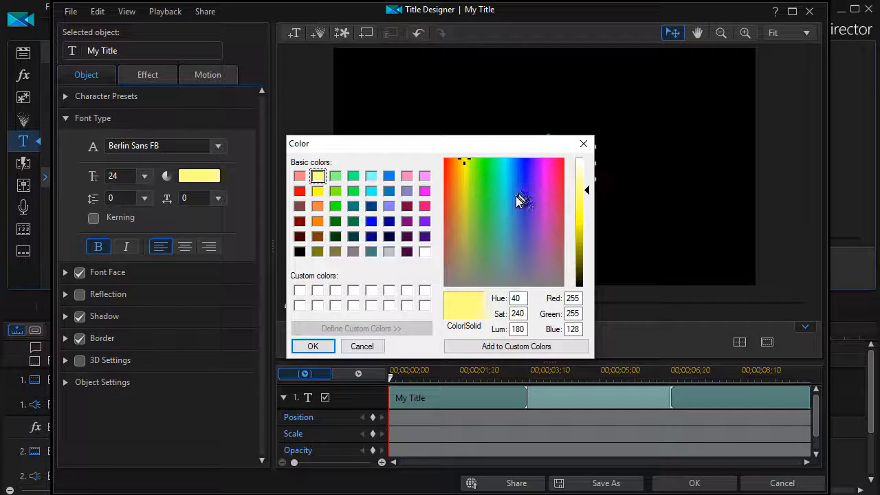
click(486, 201)
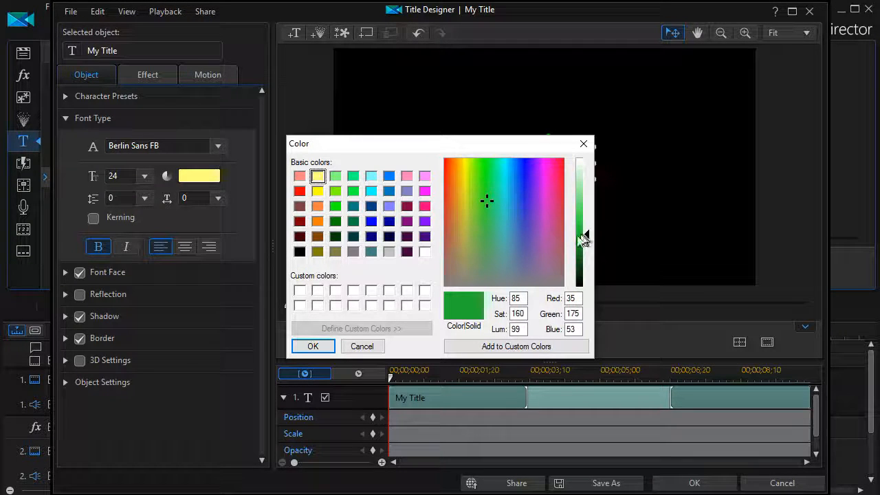
click(314, 346)
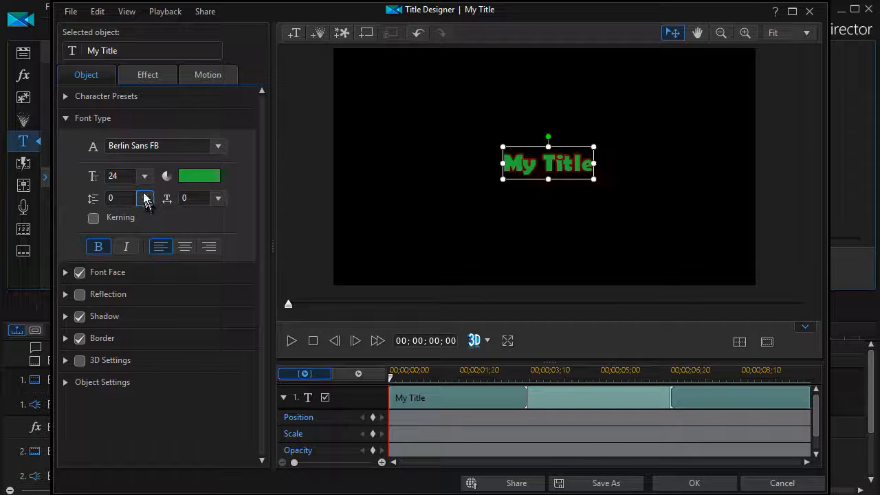
click(99, 246)
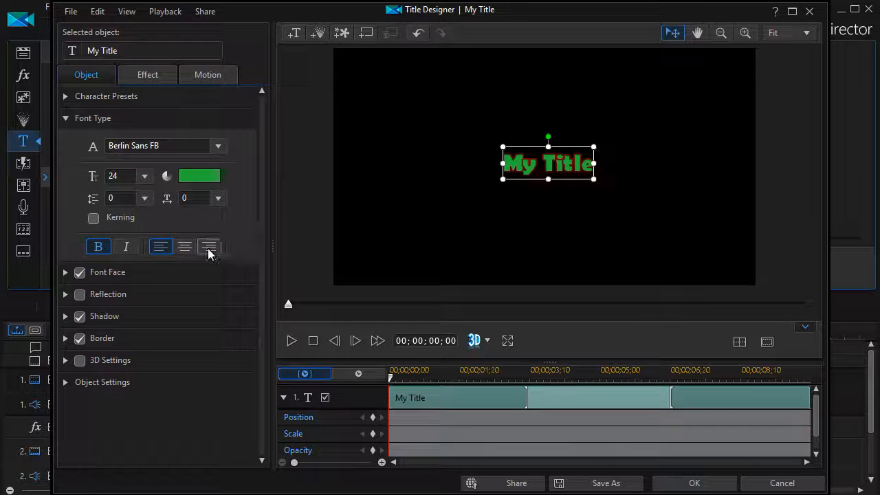
click(209, 246)
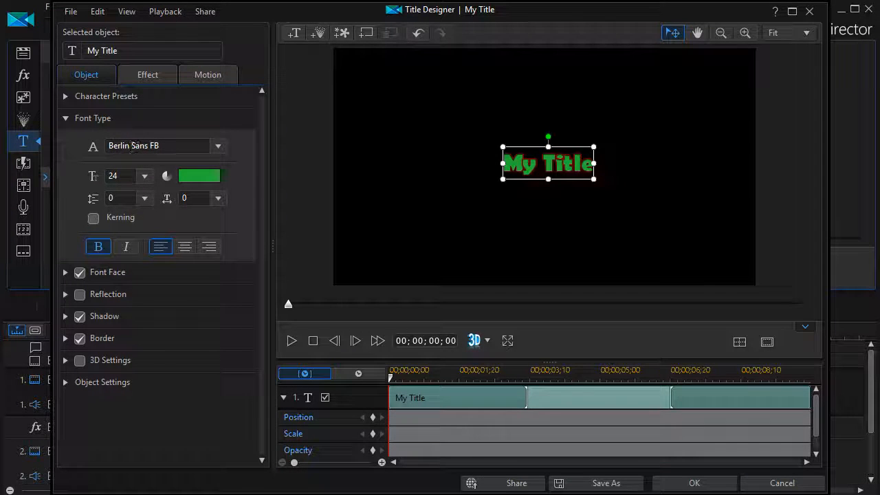
mouse_move(158, 146)
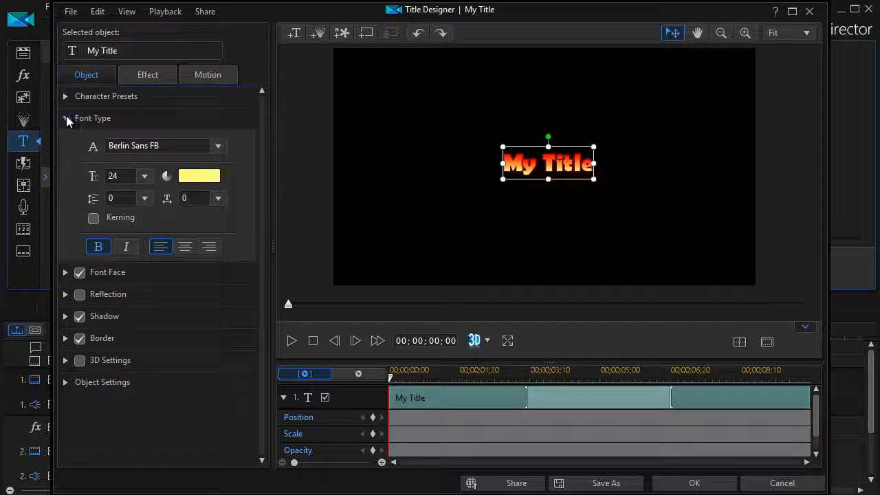
- Preview a larger font size and enlarge the title on the canvas, keeping size 24
click(65, 119)
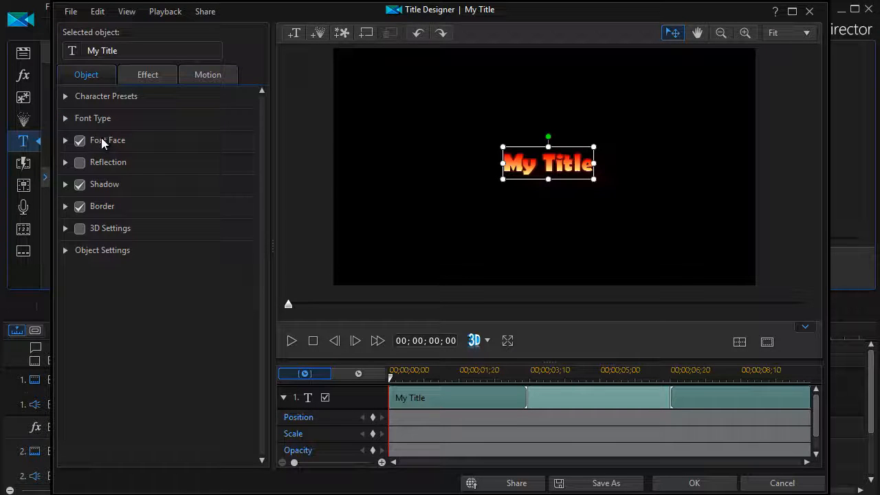
click(80, 140)
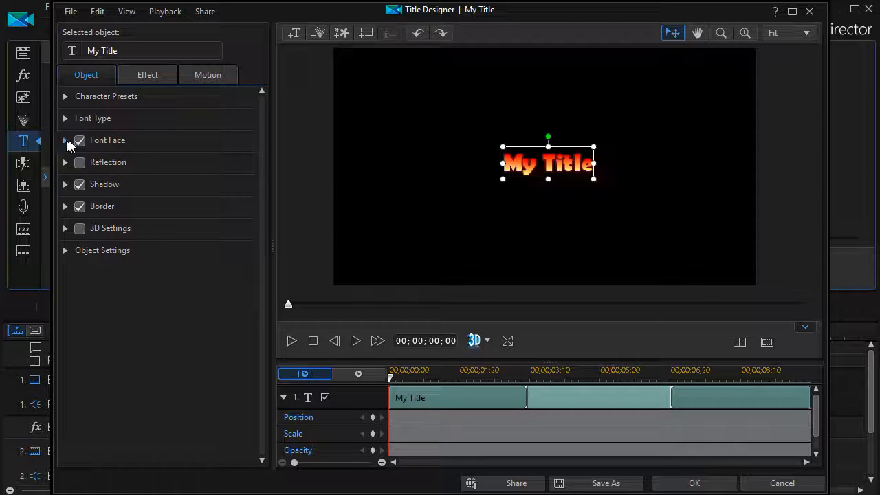
mouse_move(103, 145)
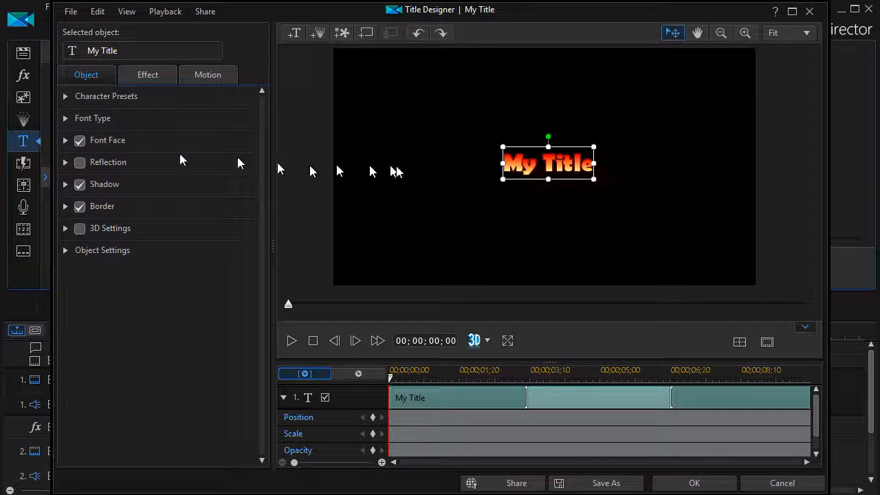
mouse_move(360, 195)
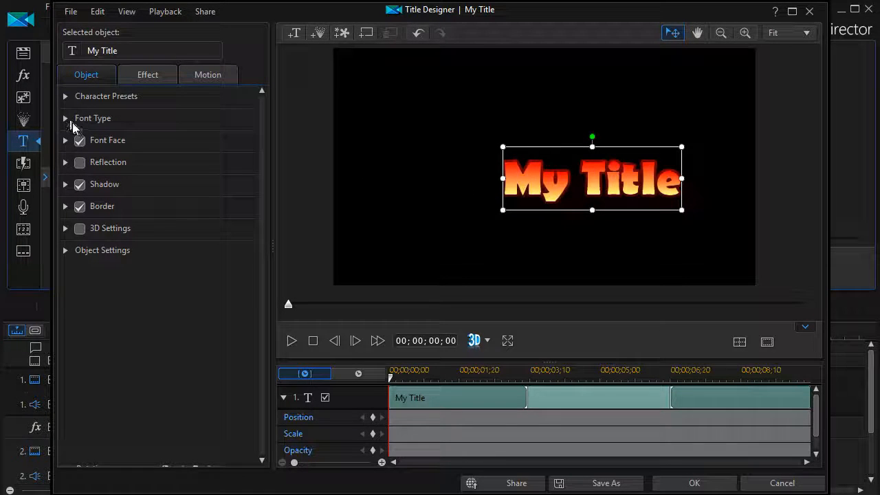
click(66, 118)
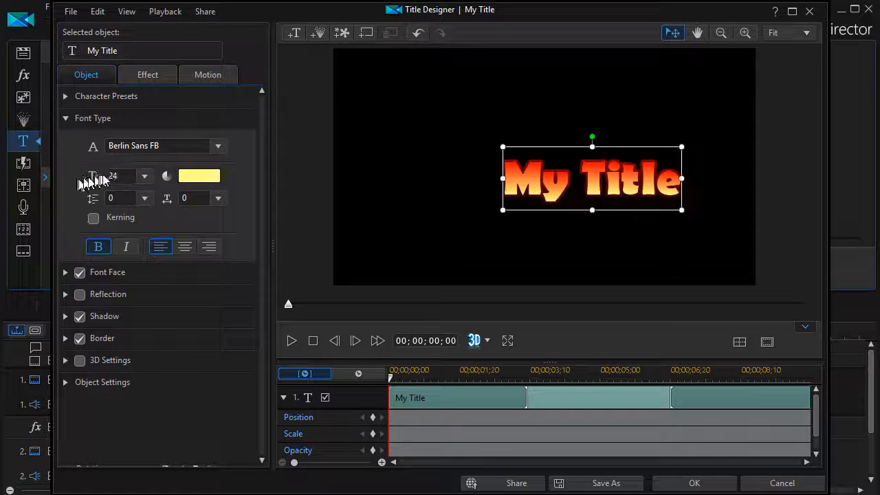
click(145, 176)
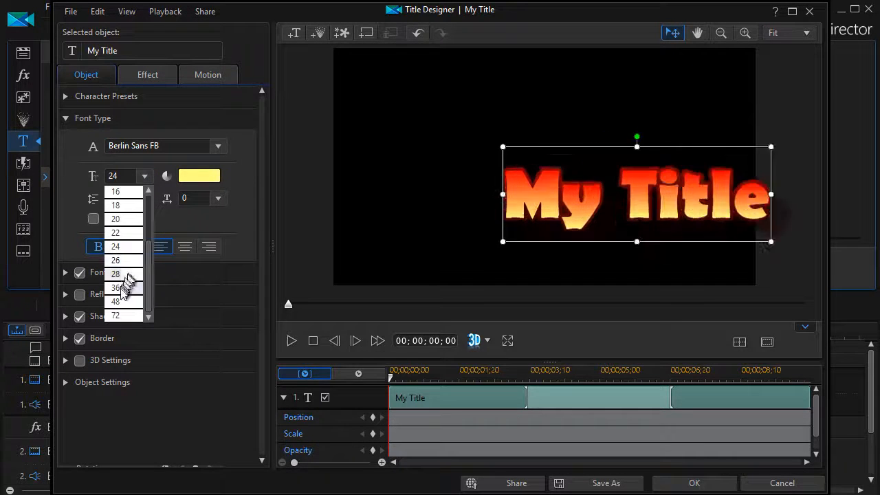
click(115, 247)
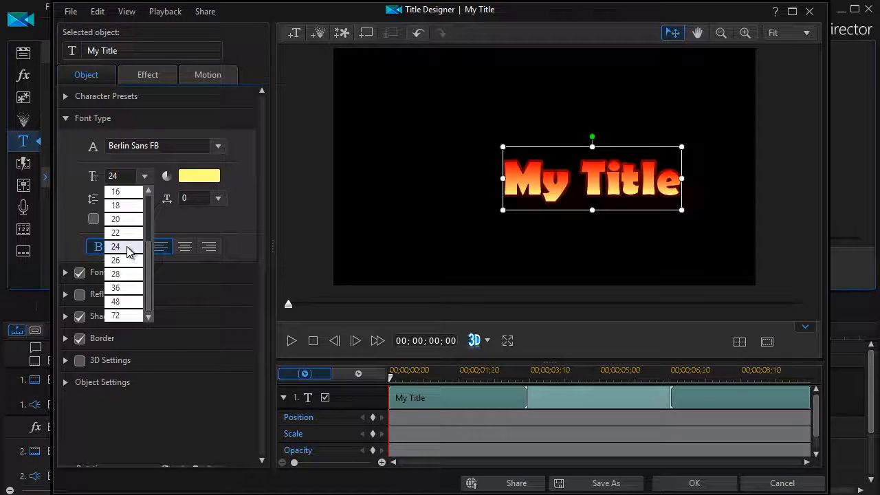
click(115, 246)
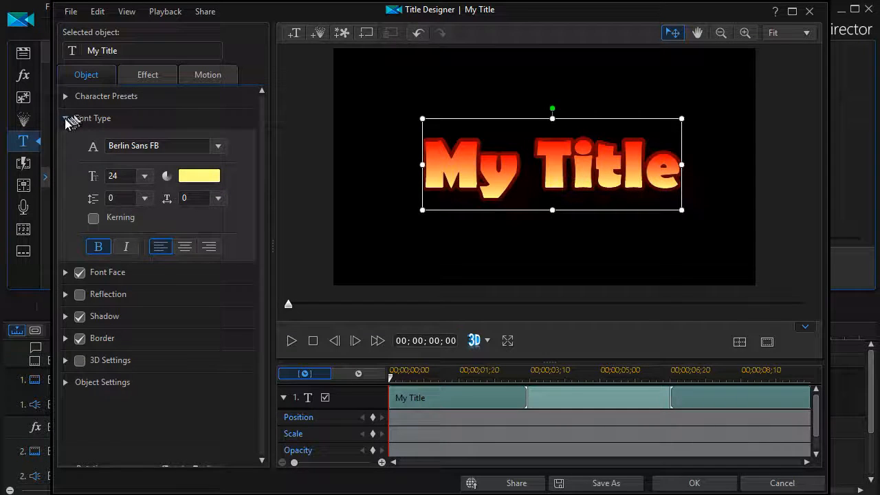
click(66, 118)
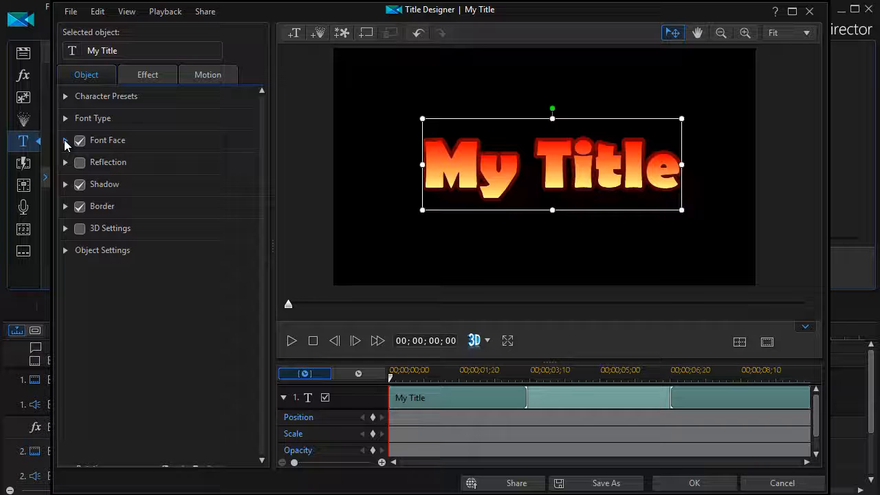
- Trial a Font Face blur up to 10 and return it to 0
click(66, 140)
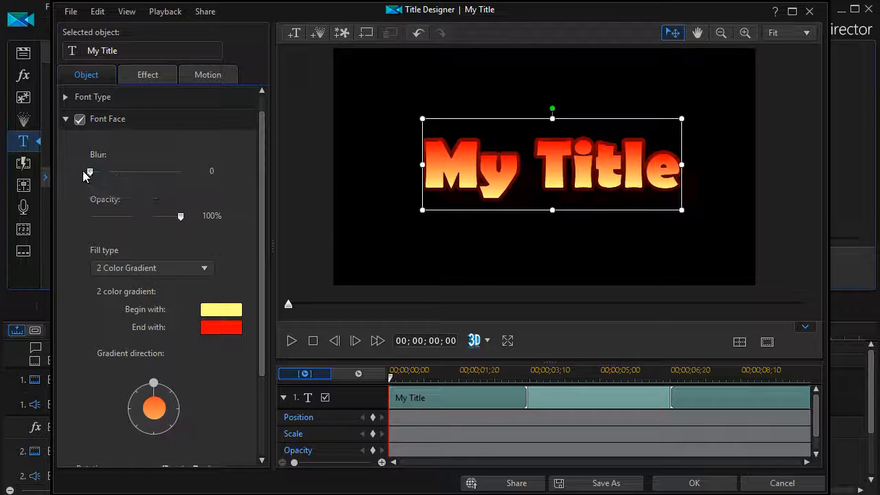
drag(91, 171, 127, 171)
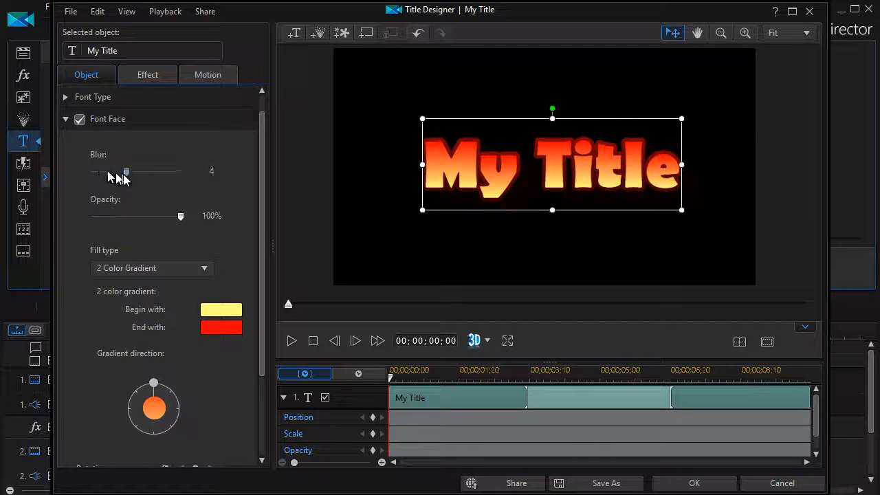
drag(127, 171, 180, 170)
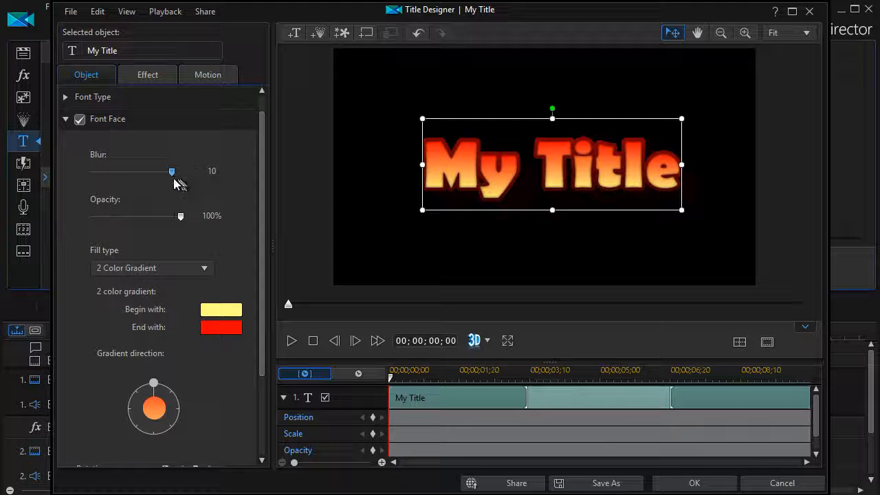
drag(172, 171, 89, 170)
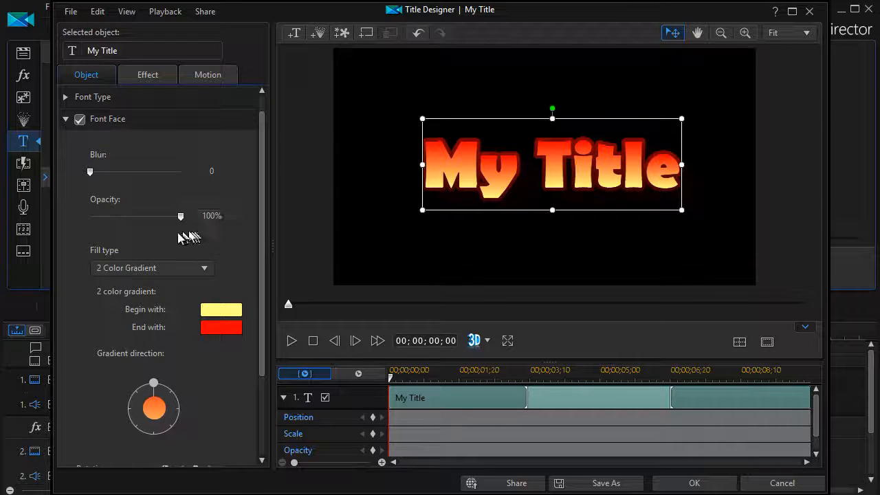
mouse_move(182, 216)
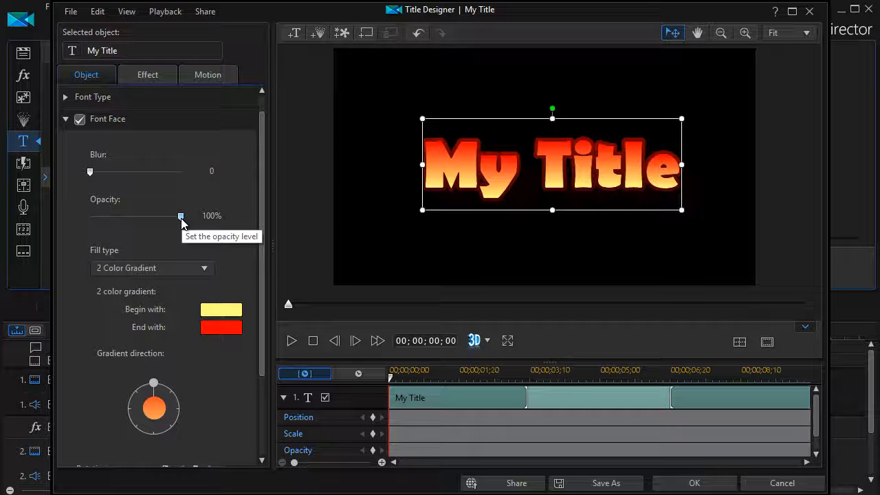
- Trial half transparency and restore the text opacity to 100%
drag(181, 214, 135, 214)
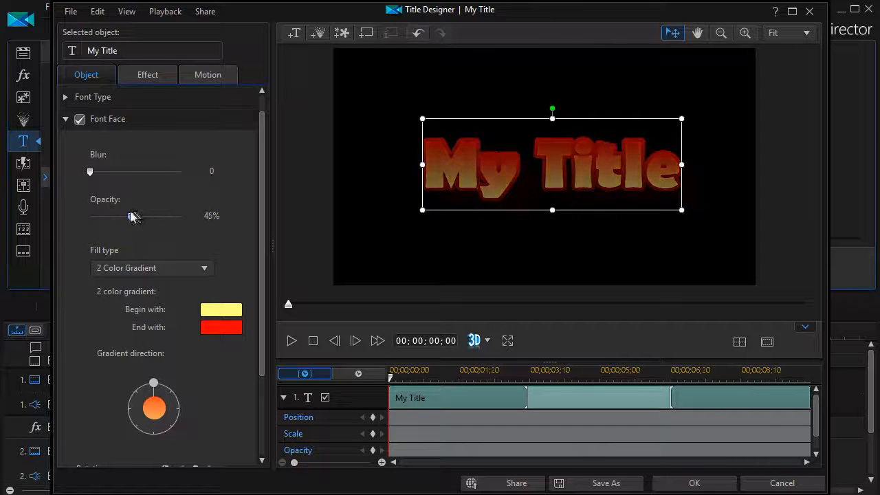
drag(132, 214, 178, 214)
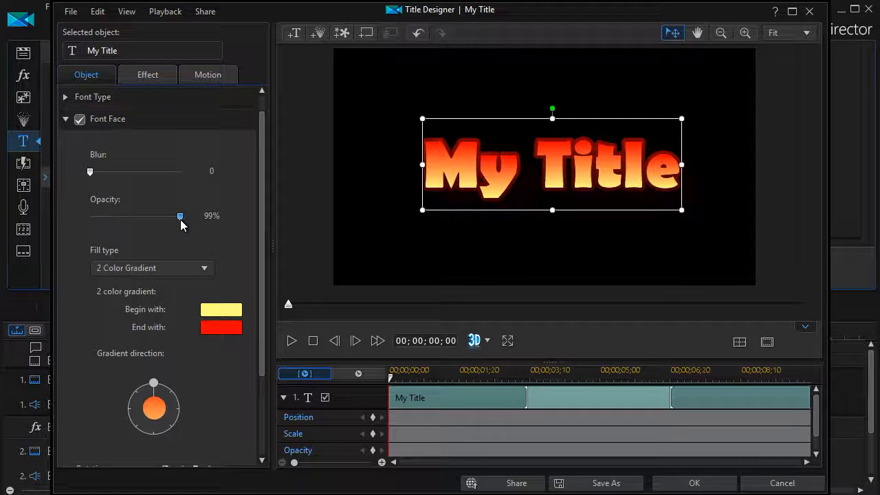
drag(180, 216, 180, 216)
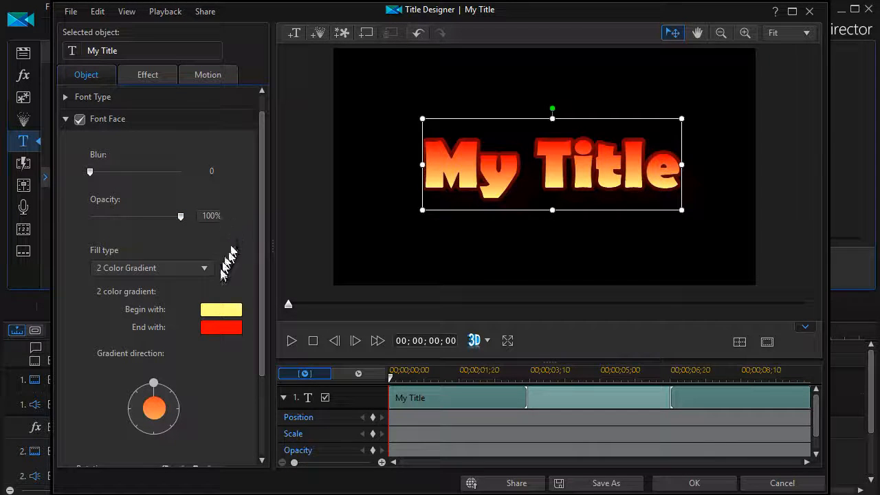
scroll(down, 3)
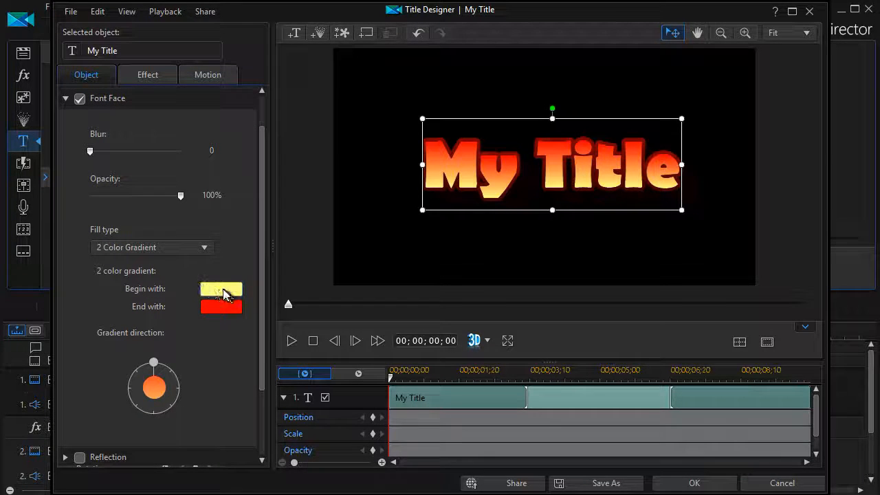
mouse_move(221, 288)
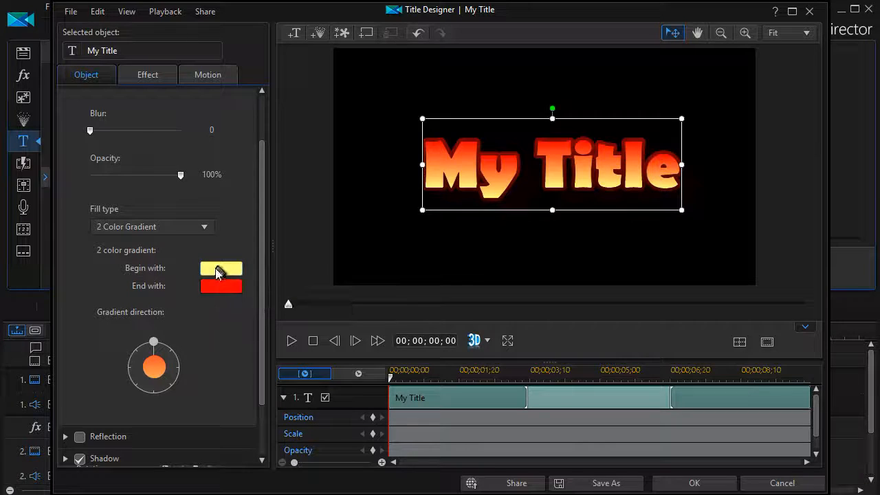
- Set the gradient's Begin with color to dark red, then replace it with pink
click(220, 268)
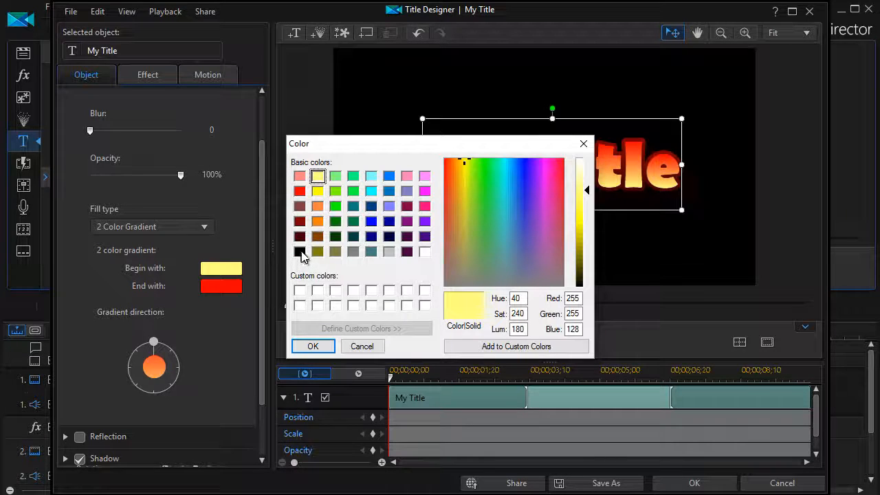
click(300, 236)
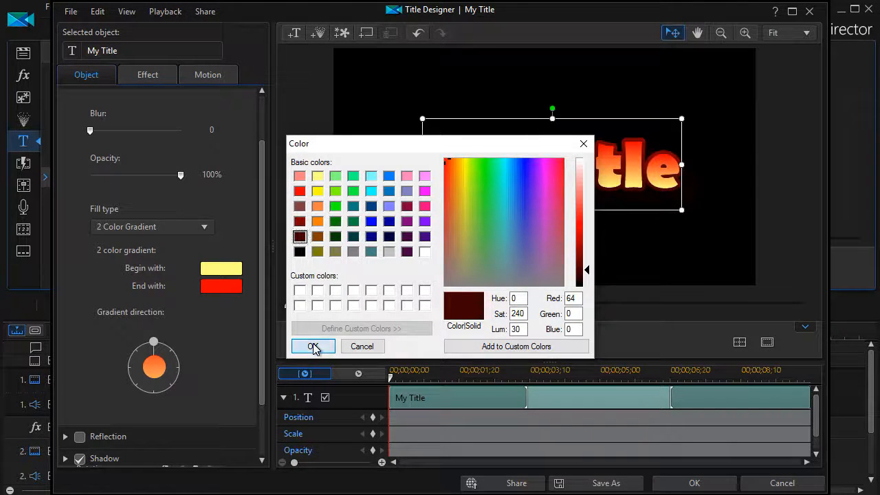
click(313, 346)
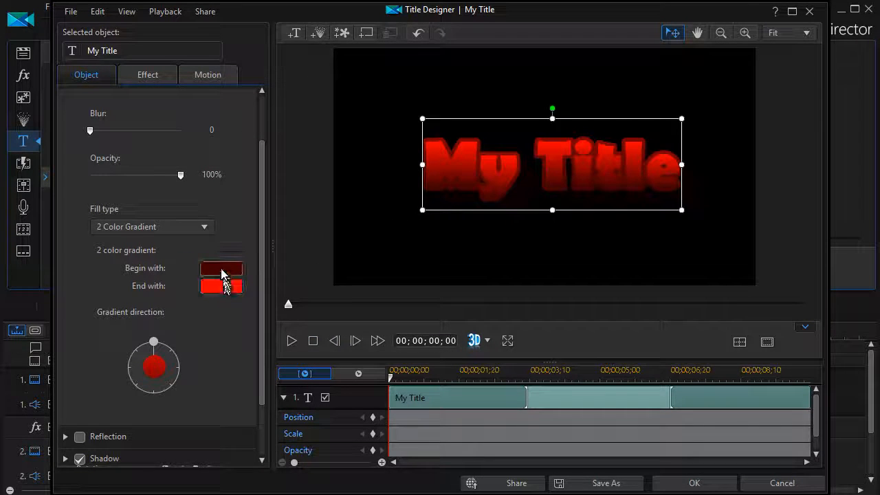
click(219, 267)
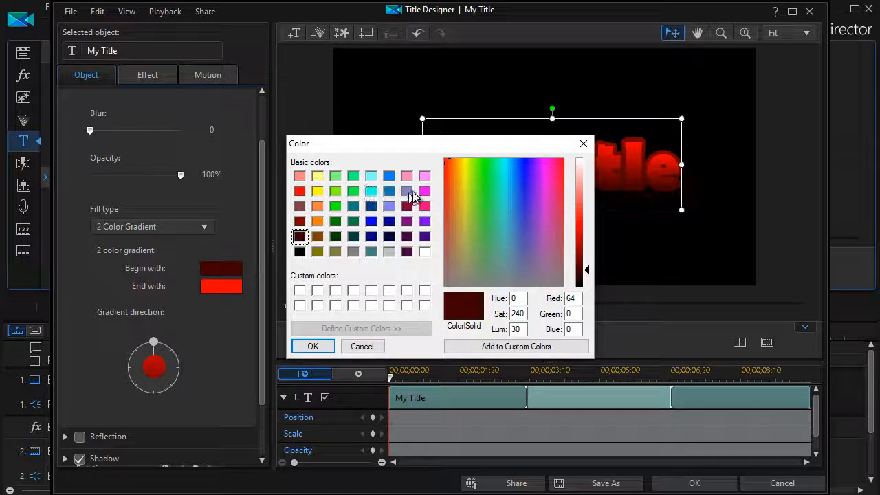
click(406, 176)
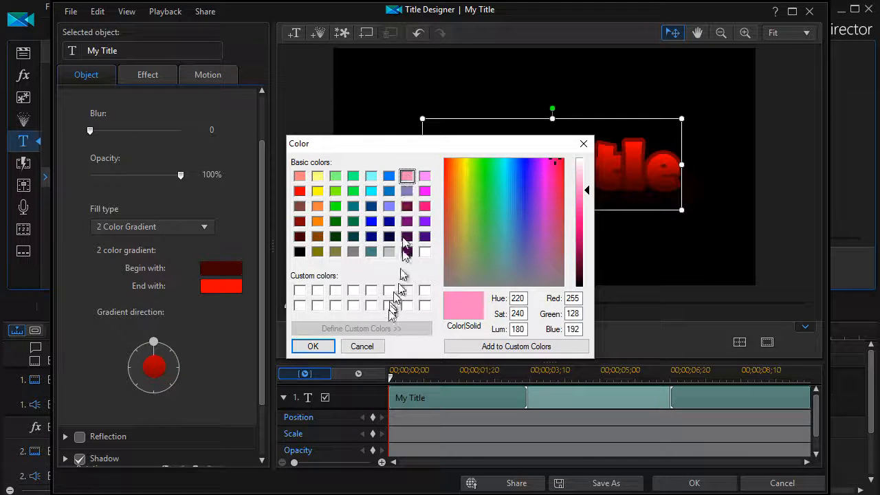
click(313, 347)
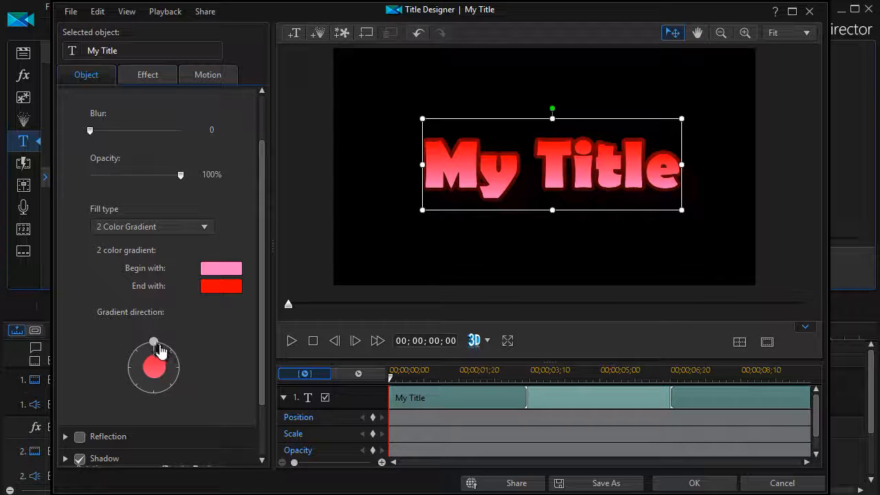
- Rotate the gradient direction dial so red sits across the top of the letters
drag(154, 341, 179, 366)
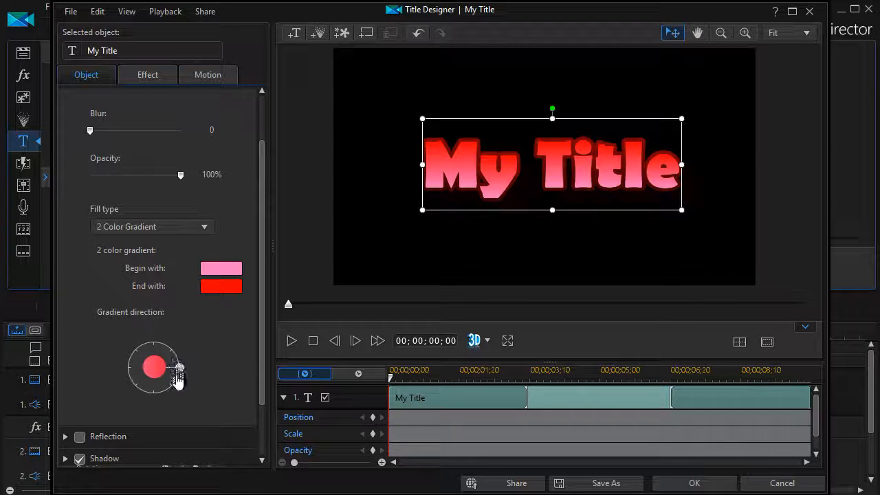
drag(180, 363, 179, 372)
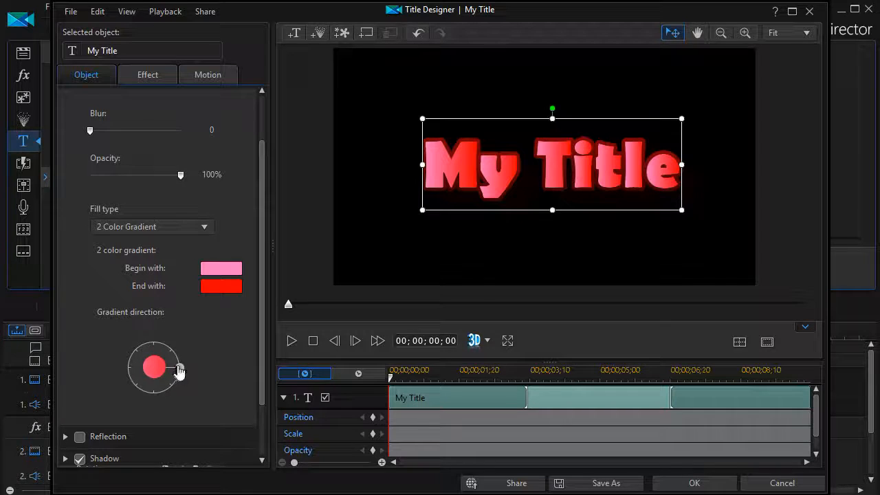
drag(180, 371, 154, 393)
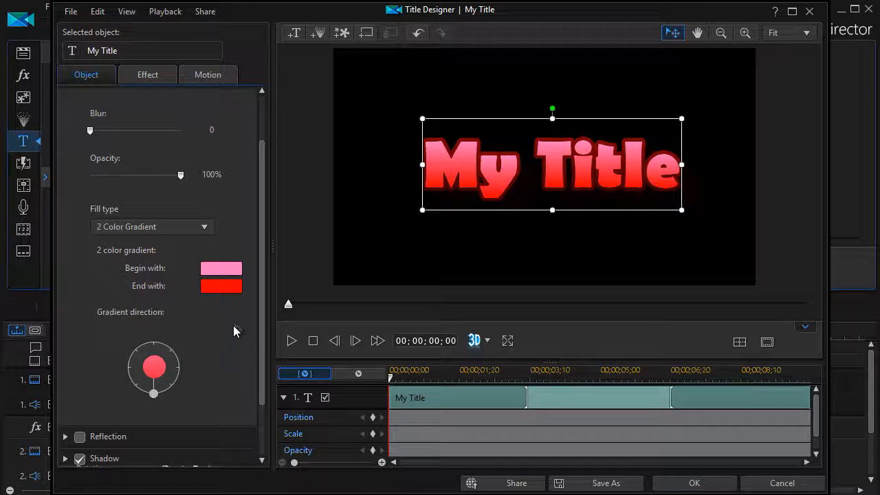
mouse_move(145, 253)
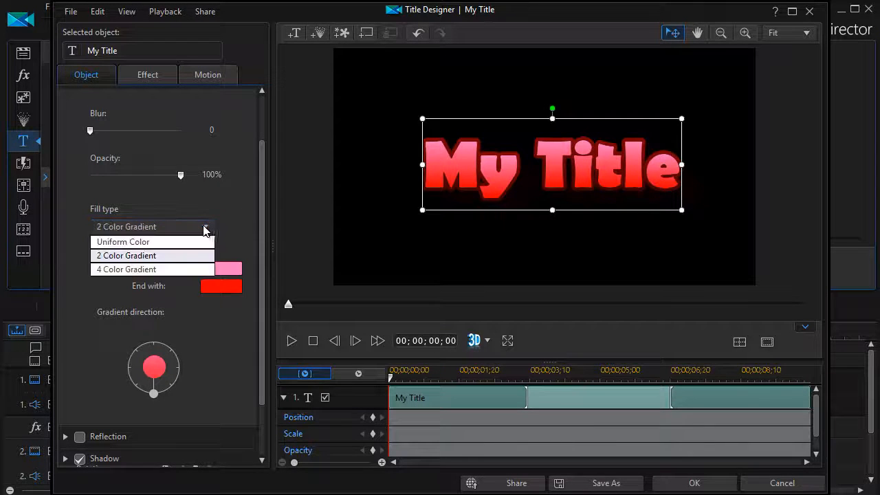
mouse_move(124, 242)
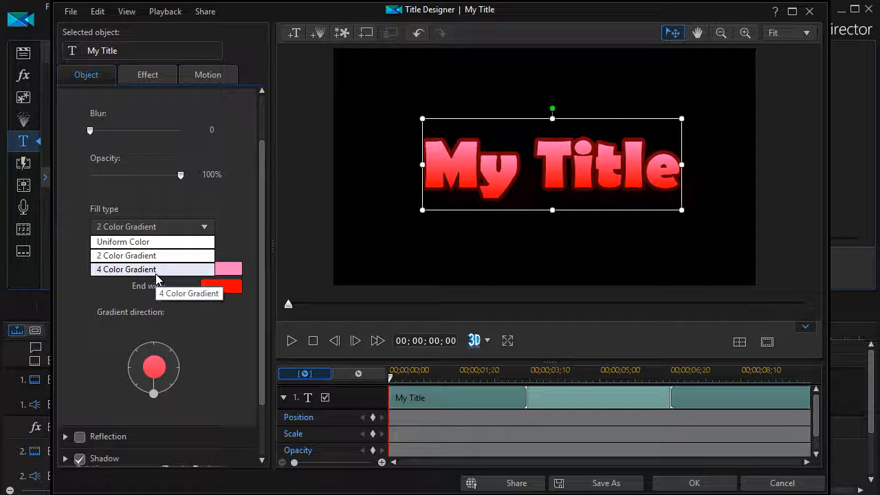
- Switch to a 4 Color Gradient fill with gray lower-left and yellow lower-right corners
click(126, 268)
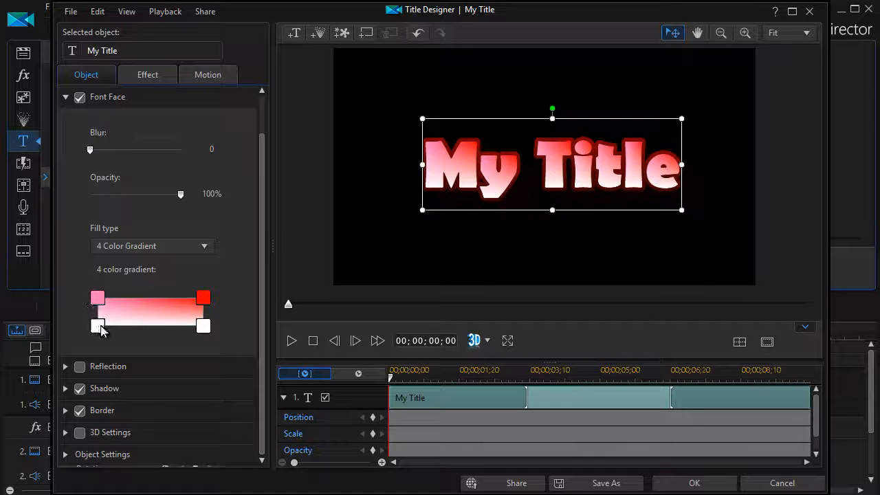
mouse_move(97, 325)
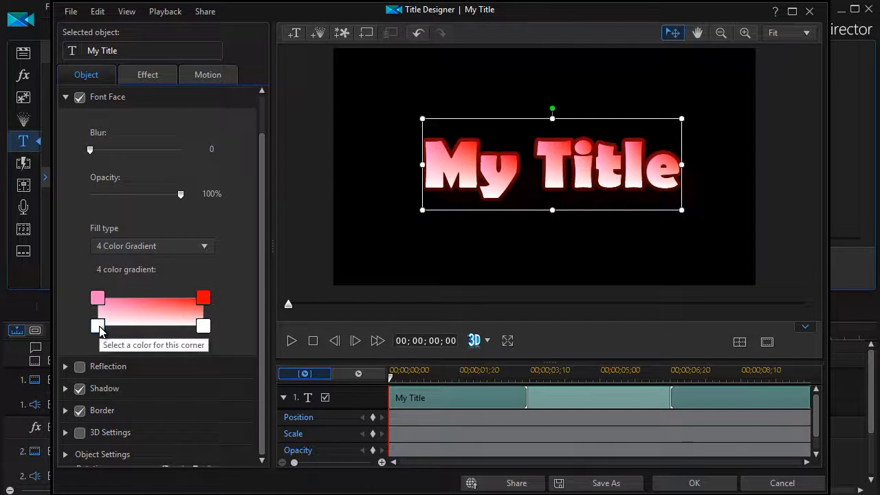
click(98, 325)
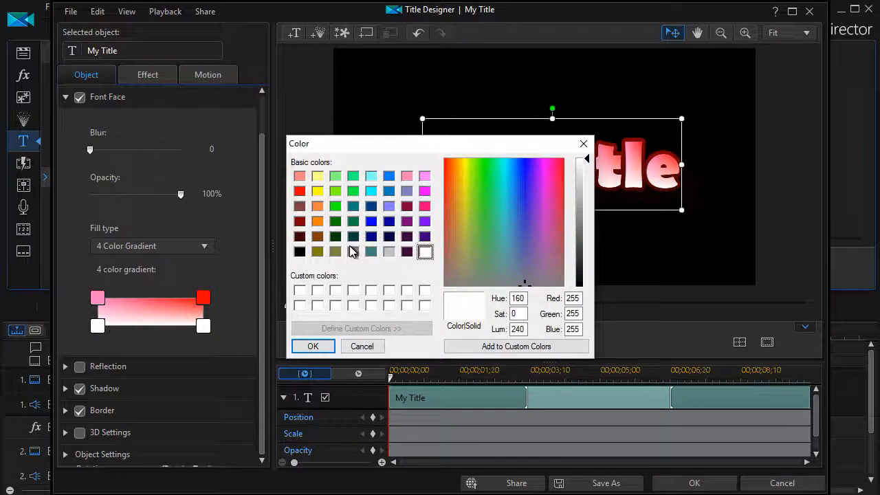
mouse_move(378, 264)
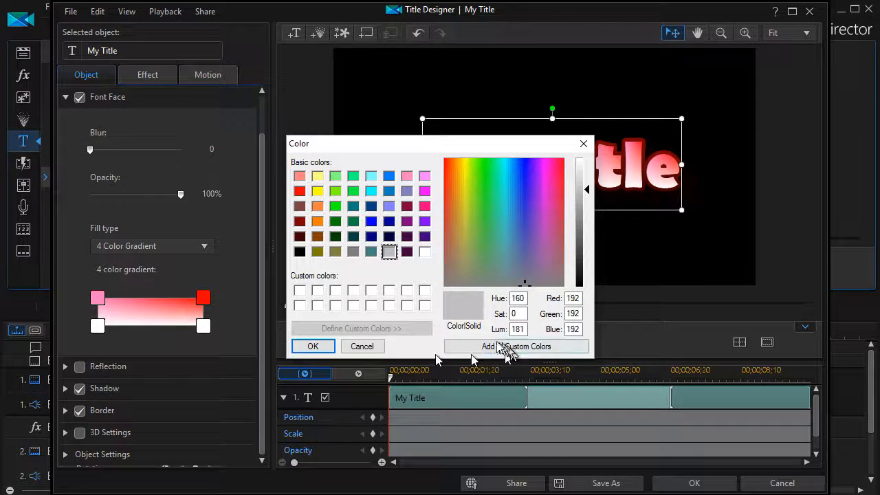
click(313, 347)
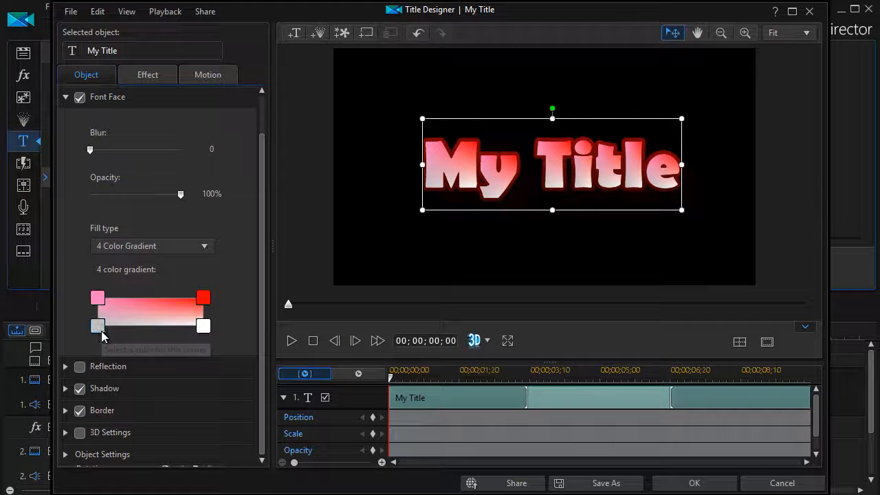
click(98, 326)
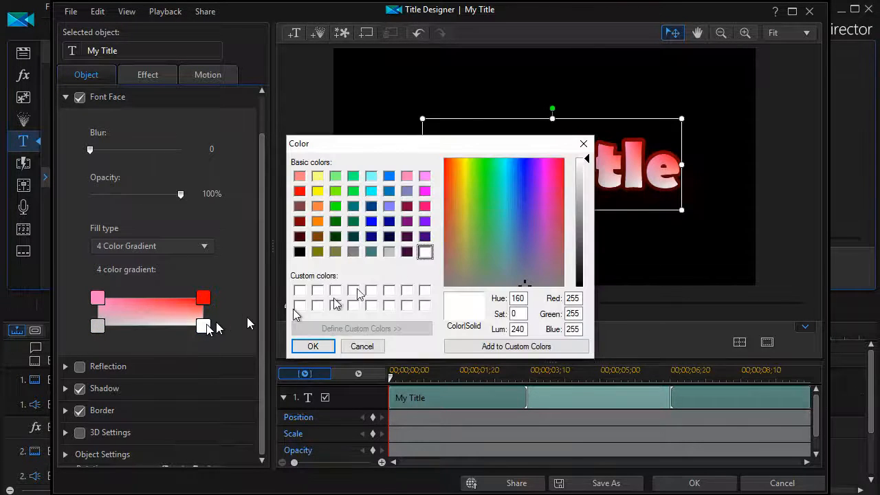
click(318, 176)
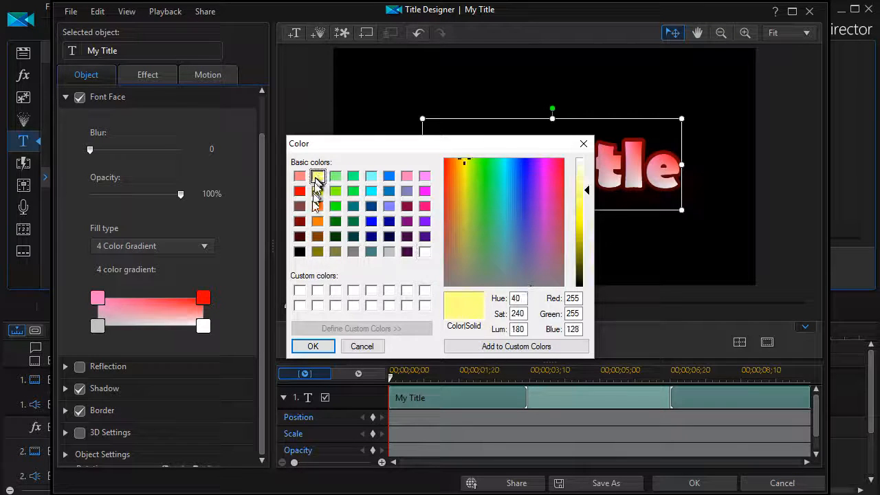
click(314, 346)
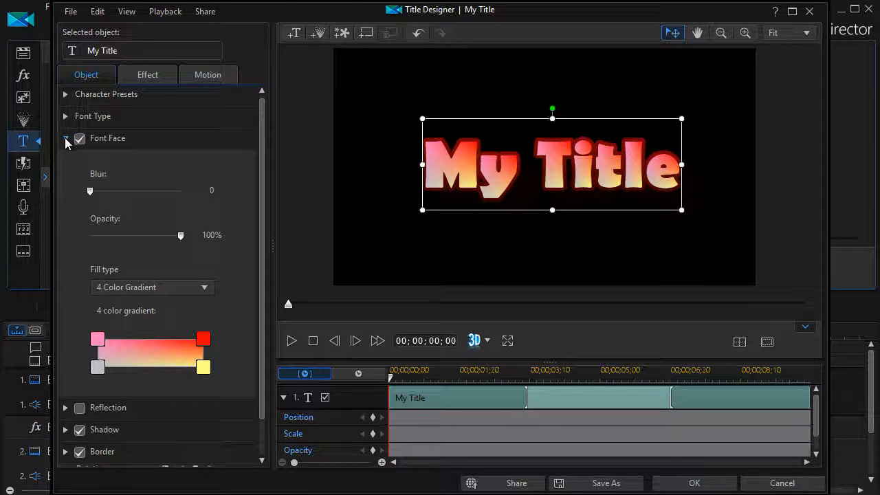
- Trial a reflection beneath the title, settling its opacity around 33%
click(66, 140)
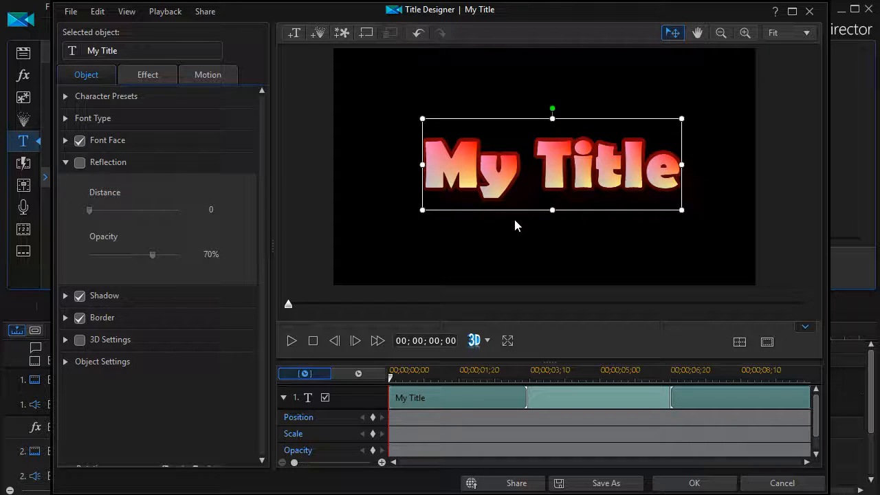
click(80, 162)
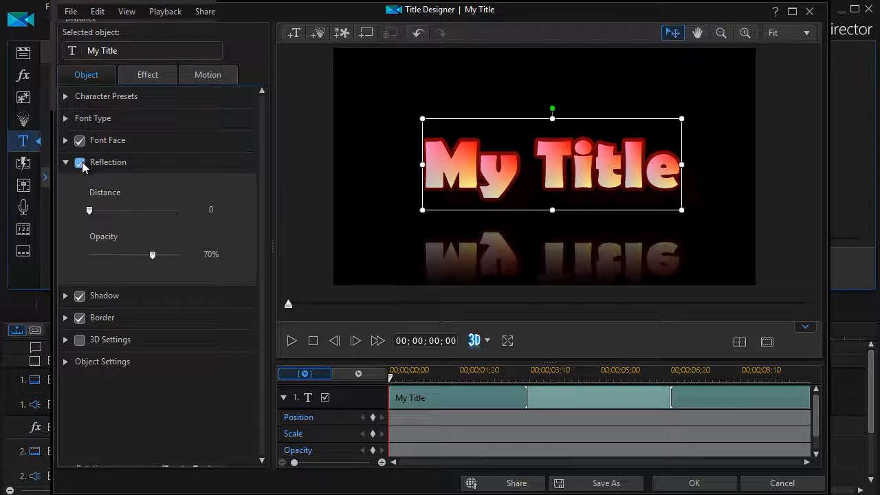
mouse_move(492, 268)
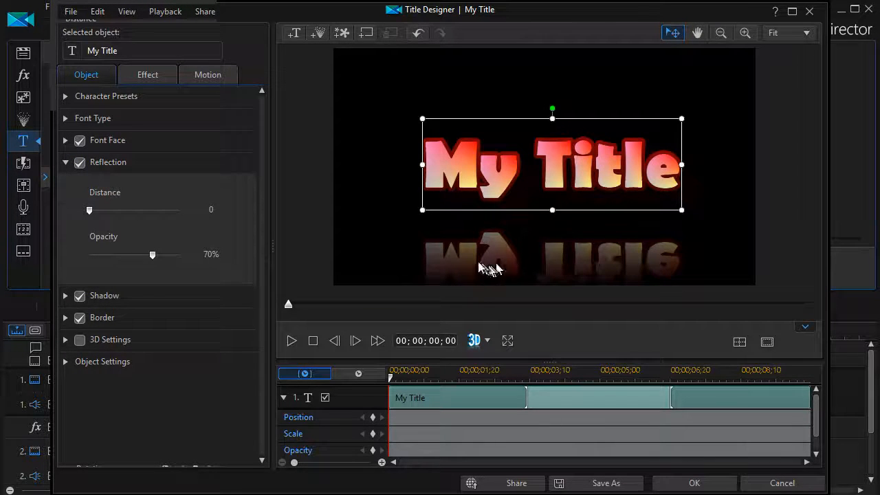
mouse_move(468, 268)
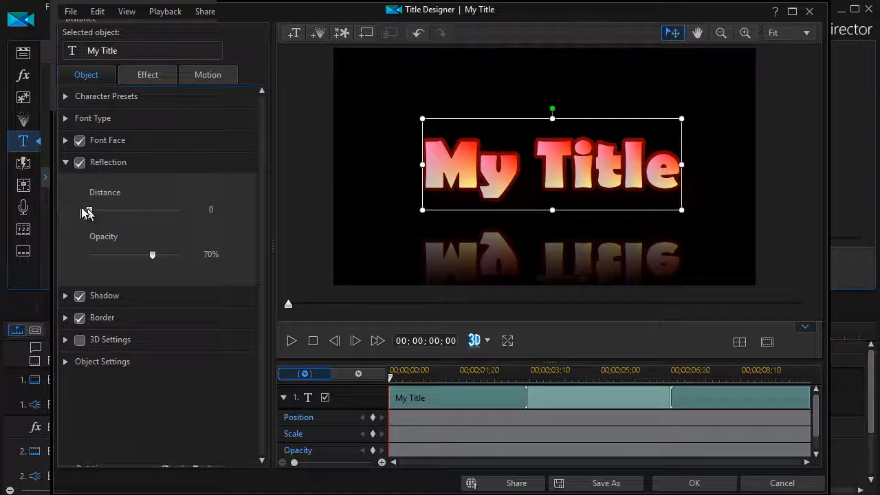
drag(88, 209, 112, 209)
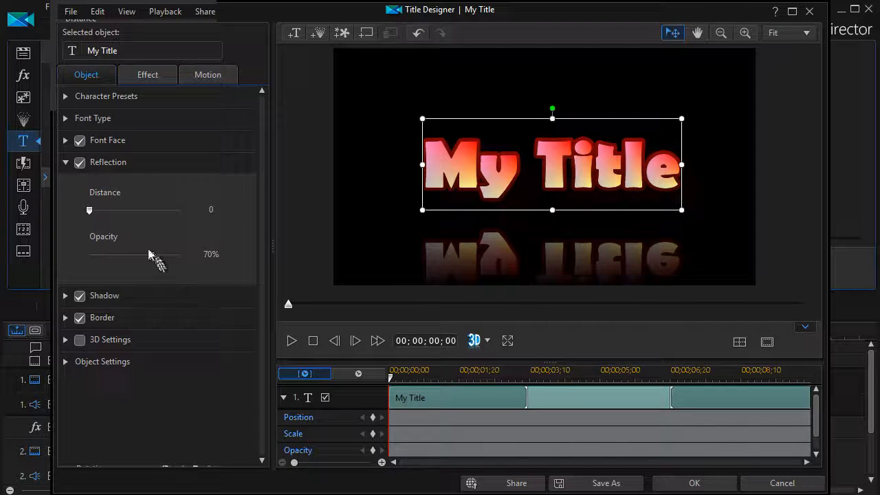
drag(124, 253, 180, 253)
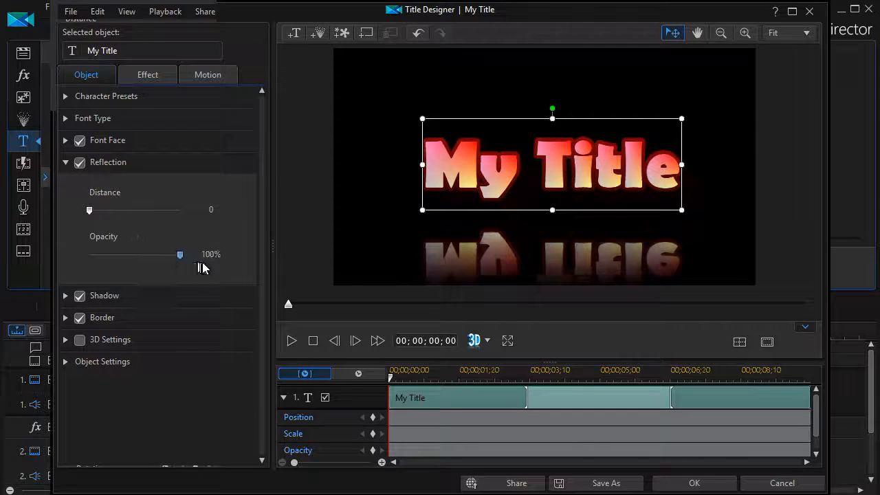
drag(178, 254, 151, 254)
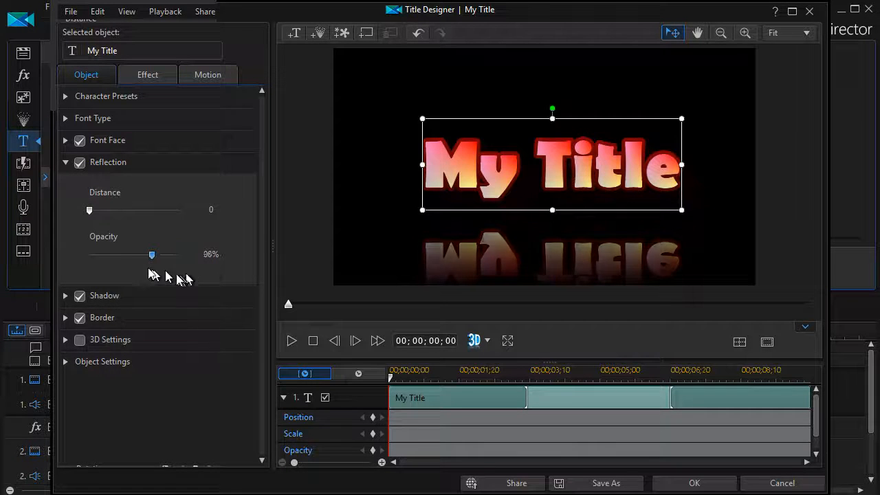
drag(151, 255, 114, 255)
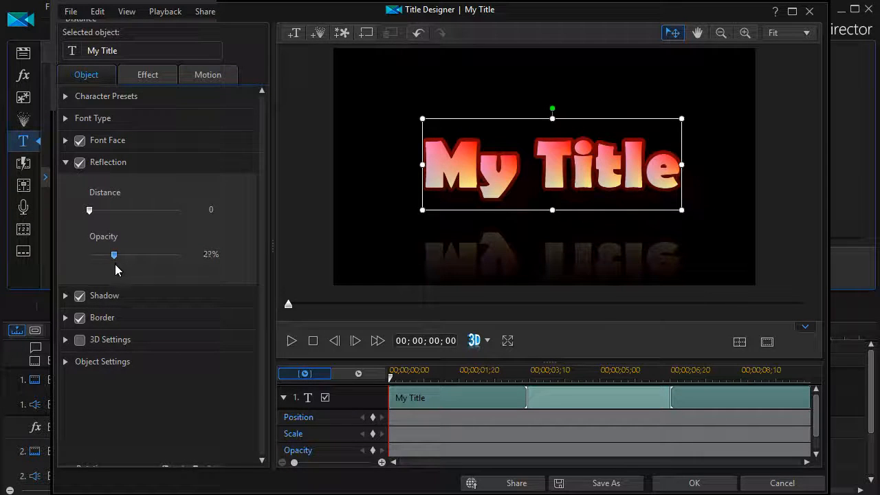
drag(114, 254, 120, 254)
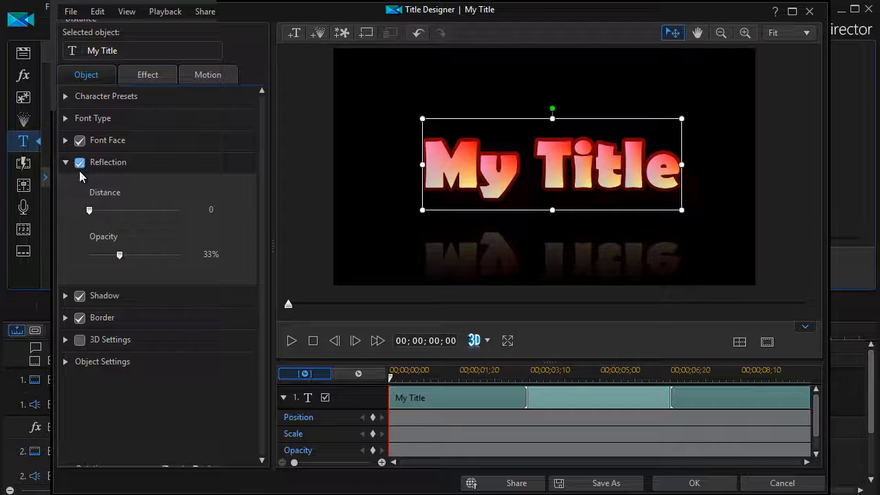
- Switch the reflection off again and fold away its settings
click(79, 163)
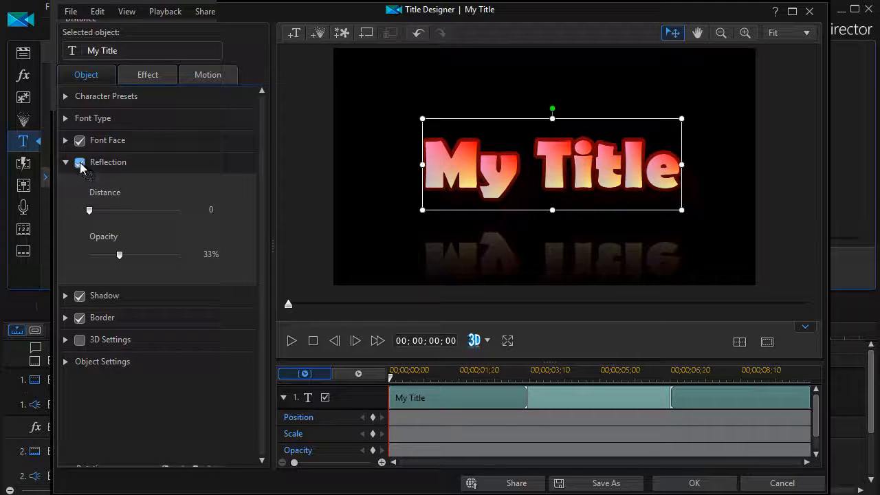
click(79, 162)
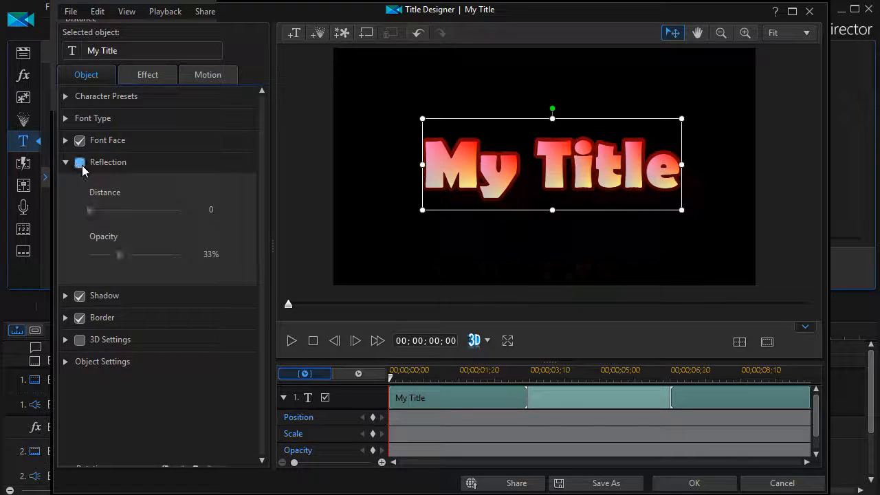
click(80, 162)
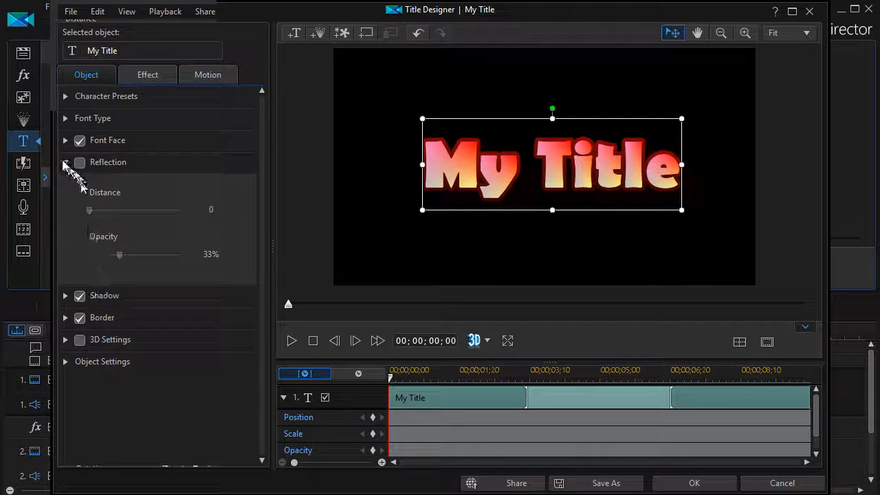
click(66, 162)
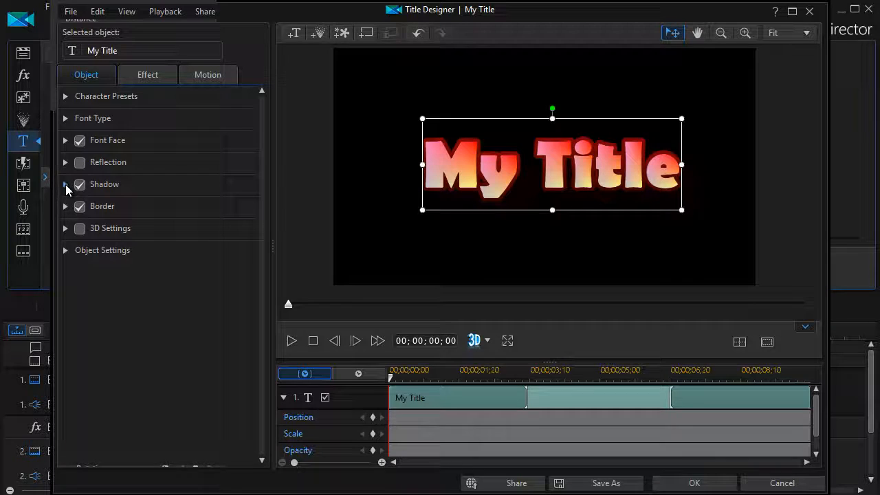
- Set the title's shadow fill colour to white
click(66, 184)
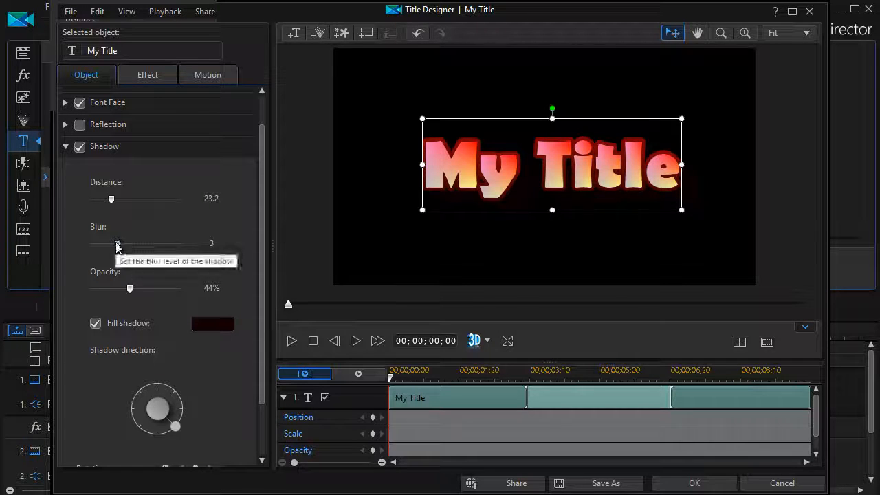
mouse_move(213, 325)
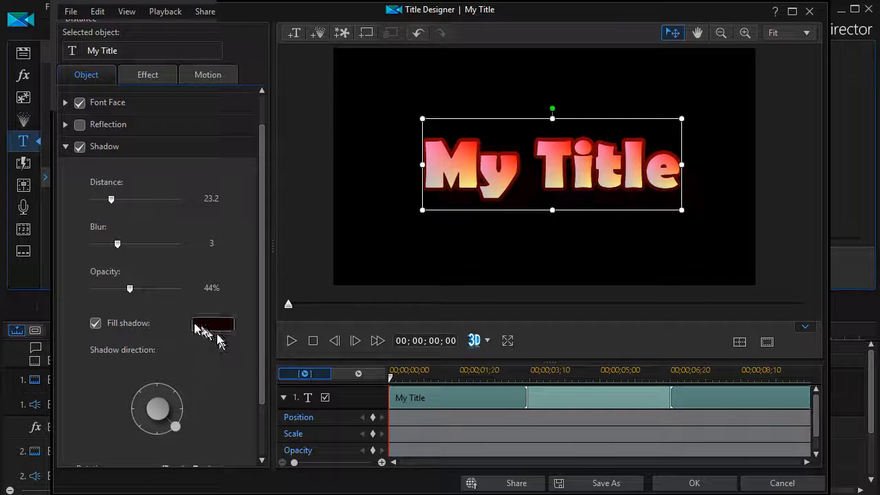
click(212, 323)
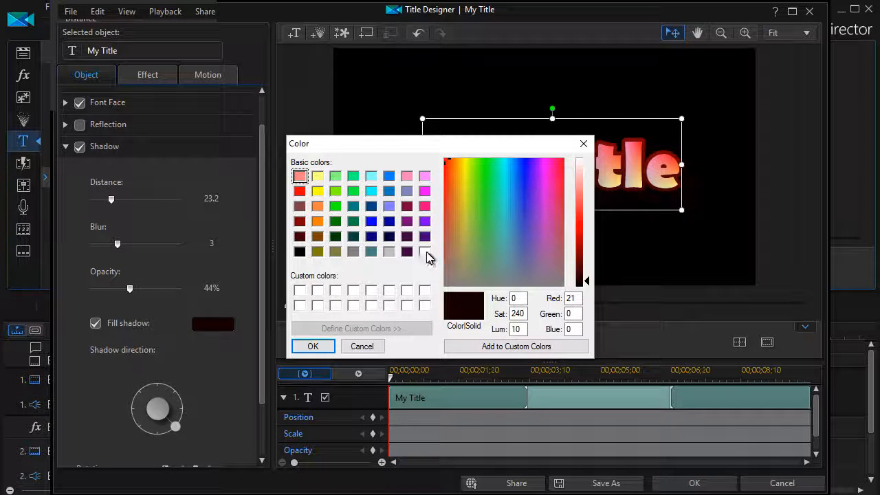
click(313, 347)
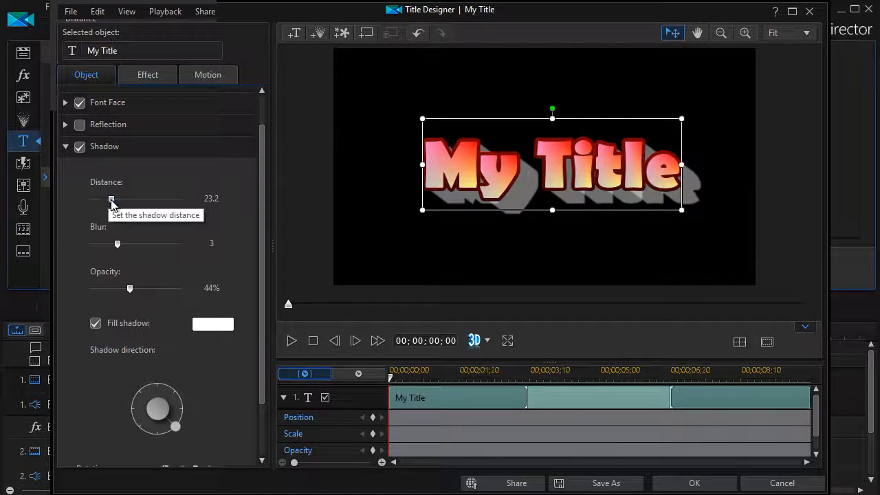
- Bring the shadow to distance 9.8, adjust its direction and lower opacity to 21%
drag(113, 198, 99, 198)
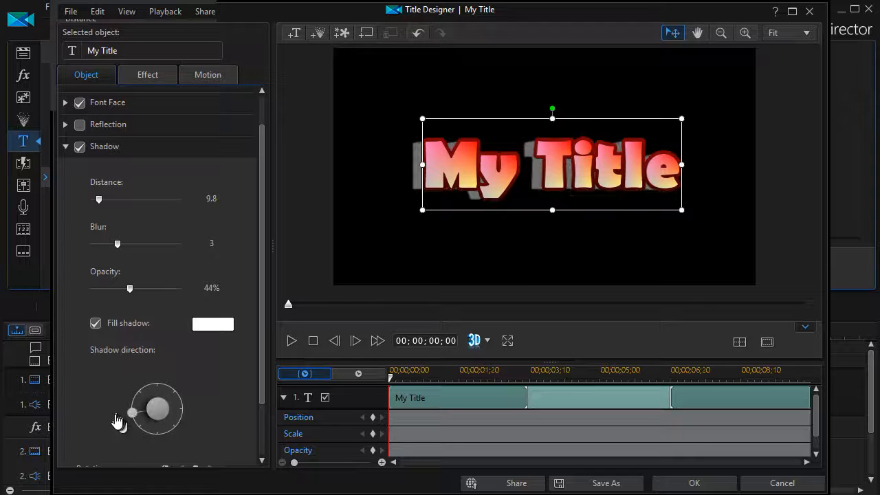
drag(132, 412, 139, 390)
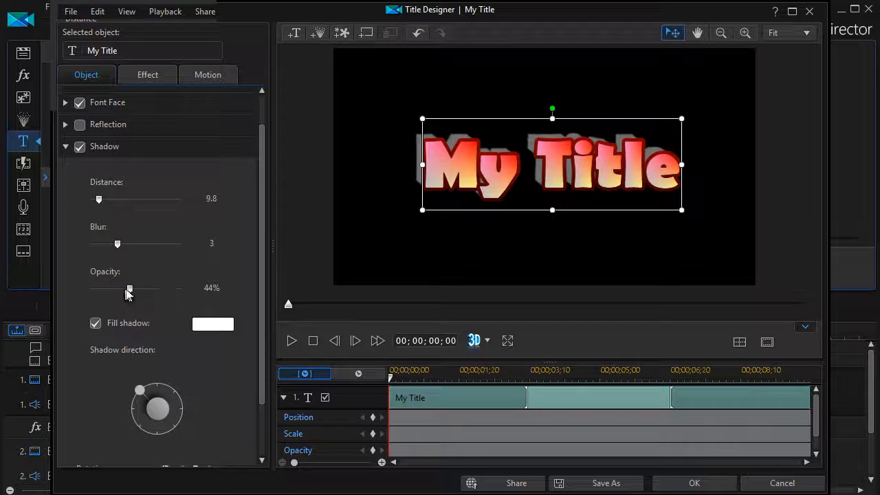
drag(129, 288, 180, 287)
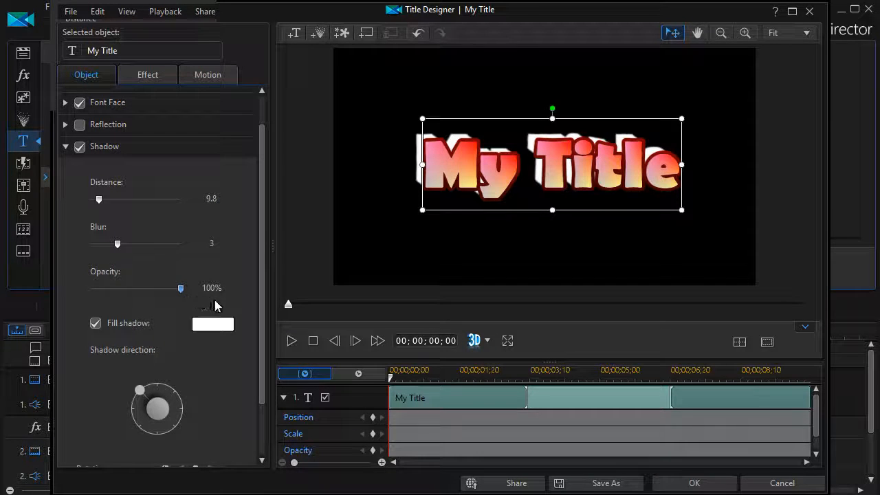
drag(182, 287, 110, 287)
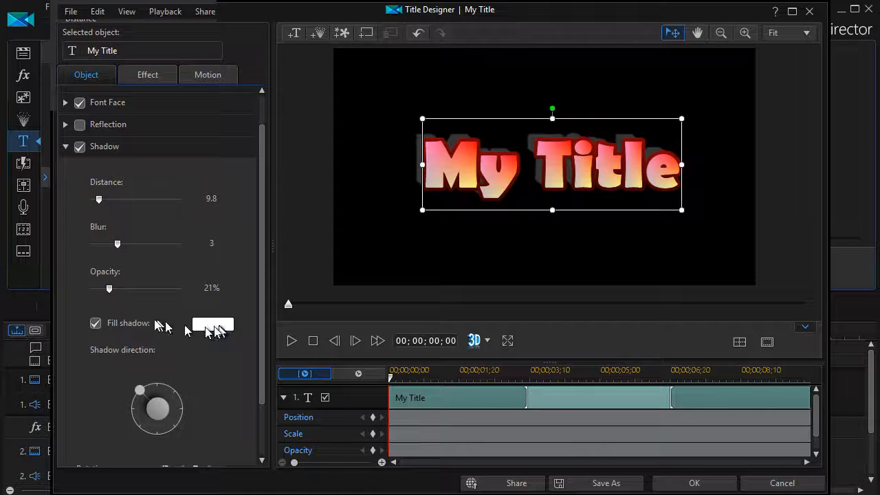
- Toggle Fill shadow off and back on, leaving it enabled
click(97, 323)
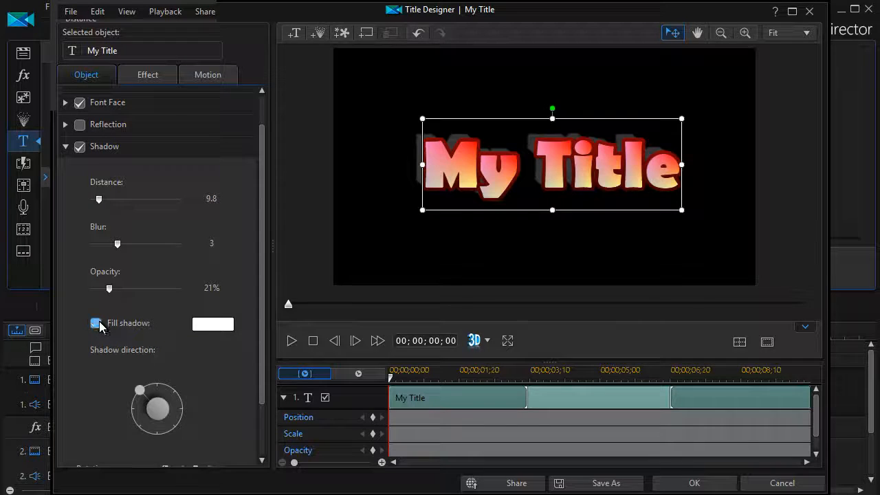
click(96, 323)
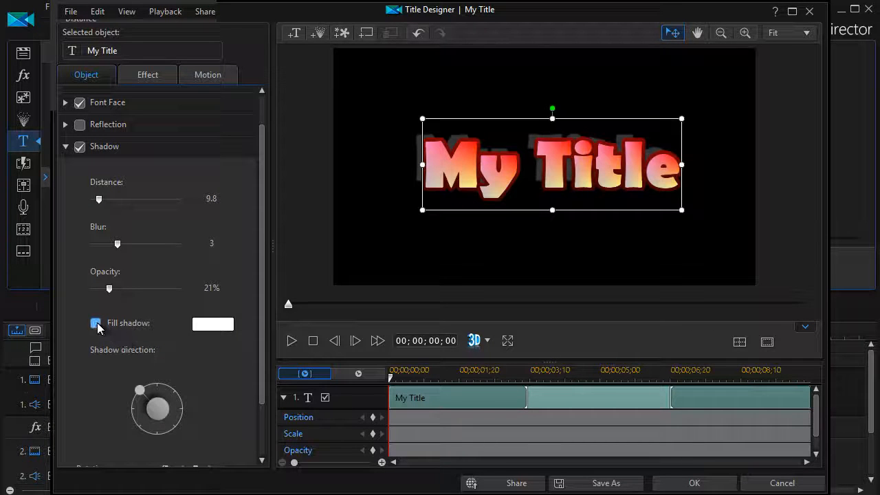
click(96, 323)
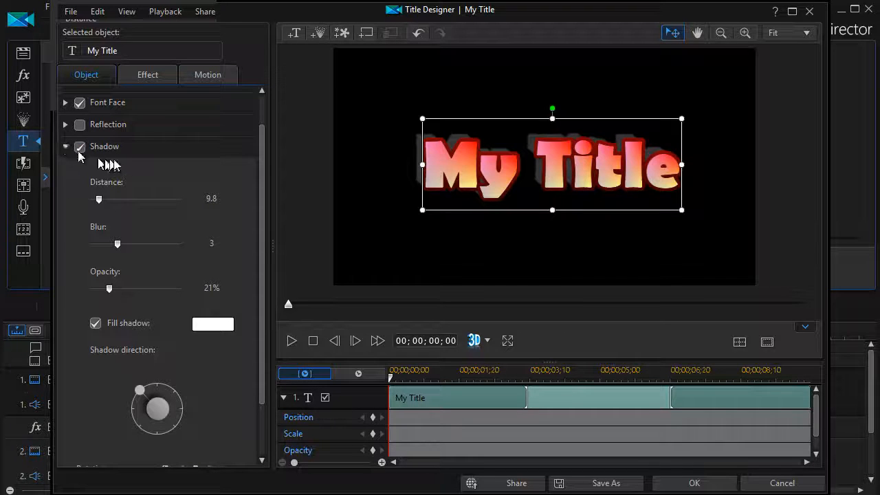
- Give the title's border a 2 Color Gradient fill from red to dark red
click(66, 146)
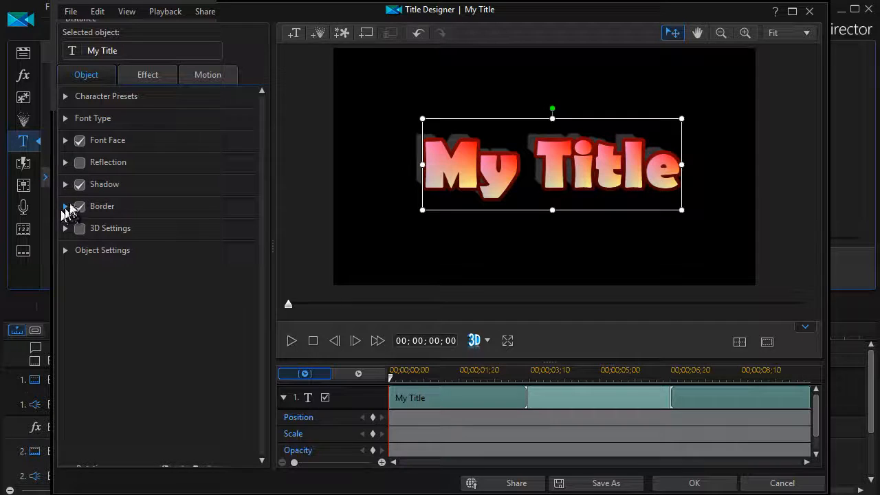
click(66, 206)
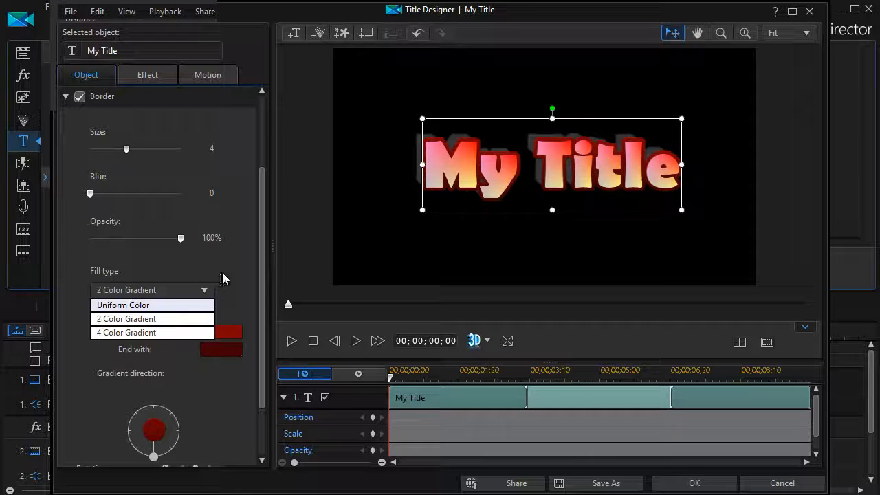
click(127, 319)
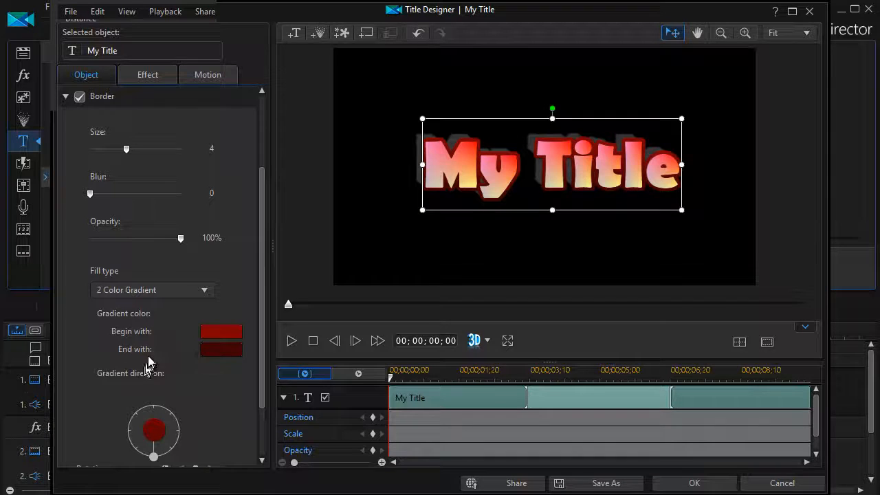
mouse_move(157, 191)
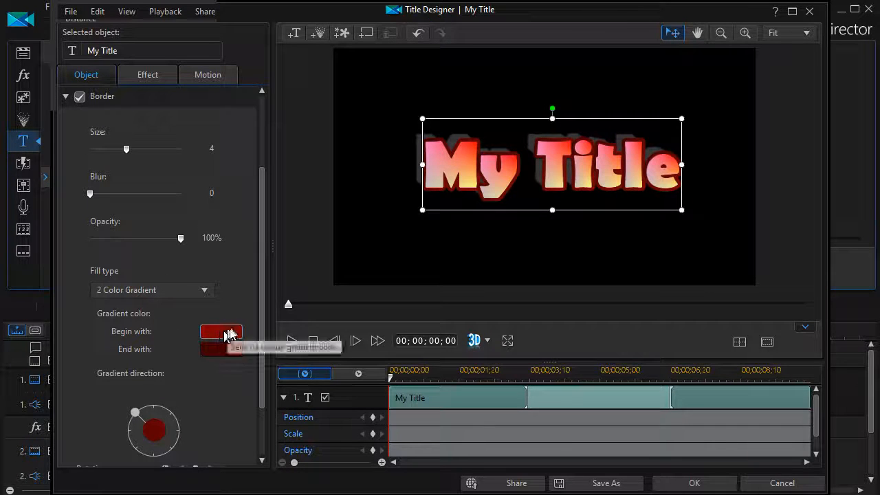
- Change the border gradient's Begin with colour to light pink
click(220, 330)
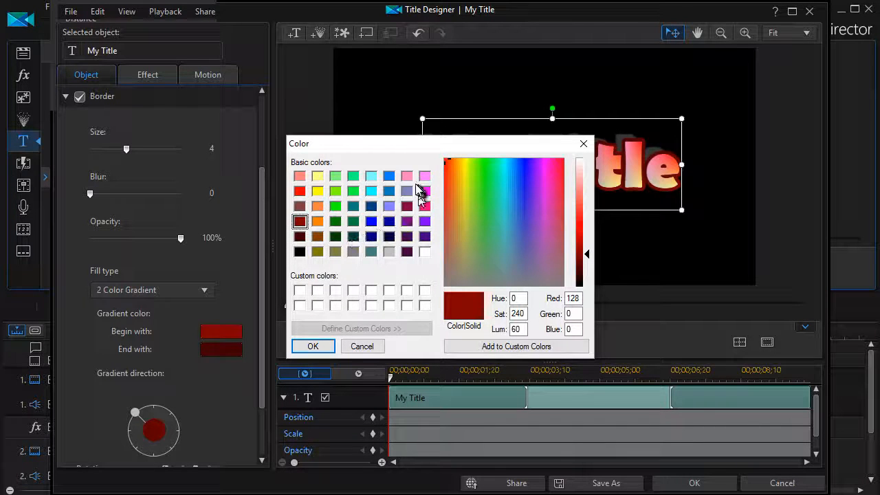
click(300, 176)
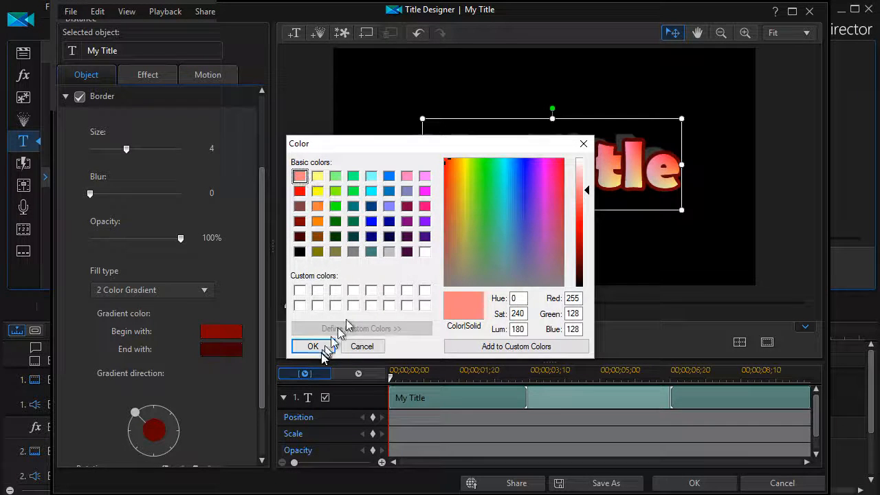
click(314, 346)
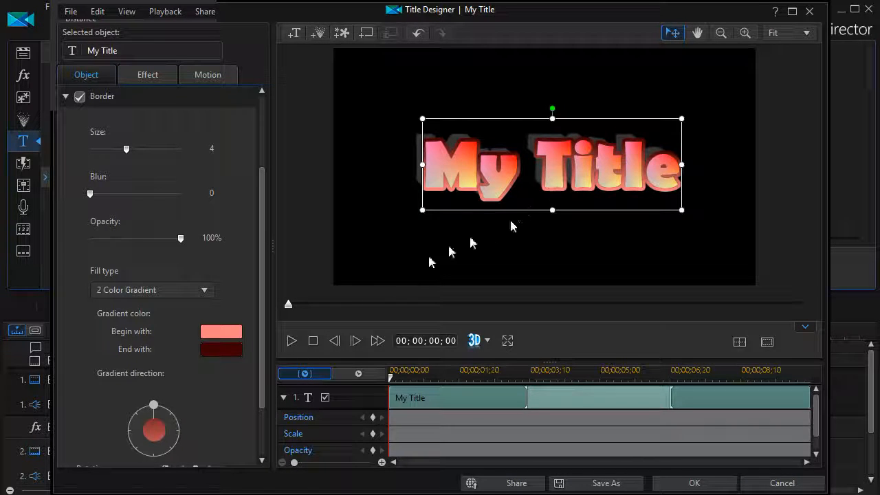
- Change the border gradient's Begin with colour to light gray
click(219, 331)
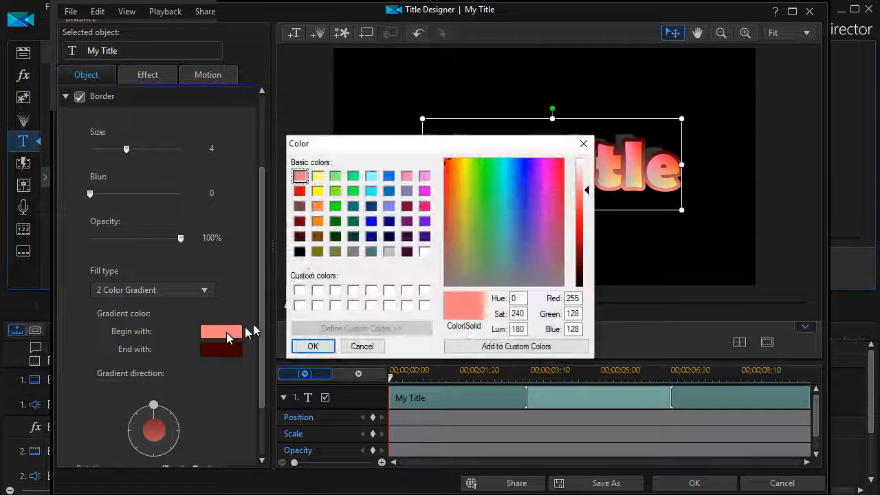
click(388, 251)
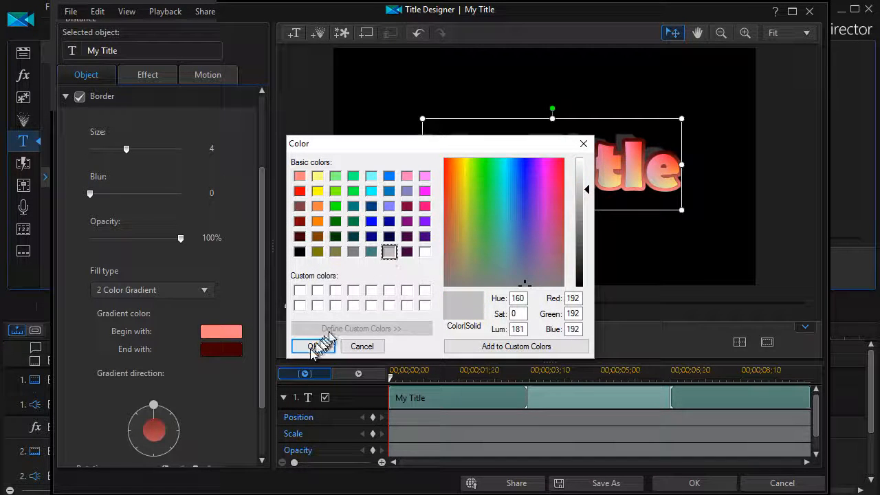
click(313, 346)
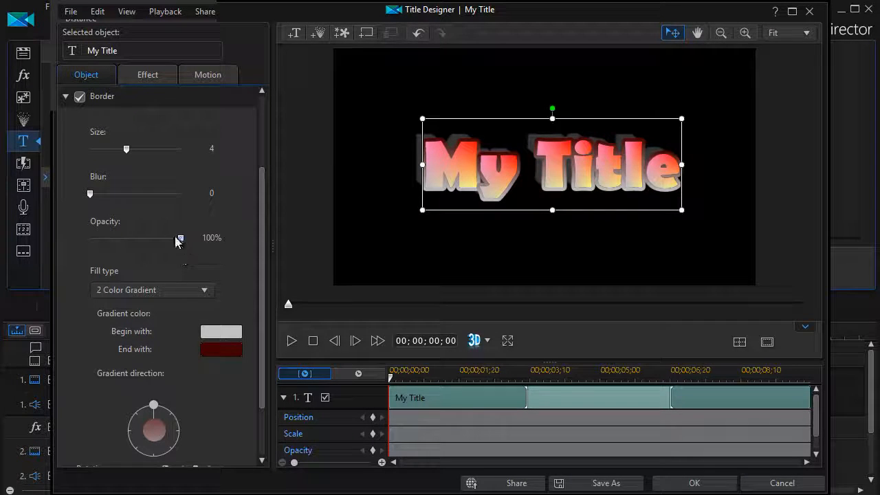
mouse_move(179, 239)
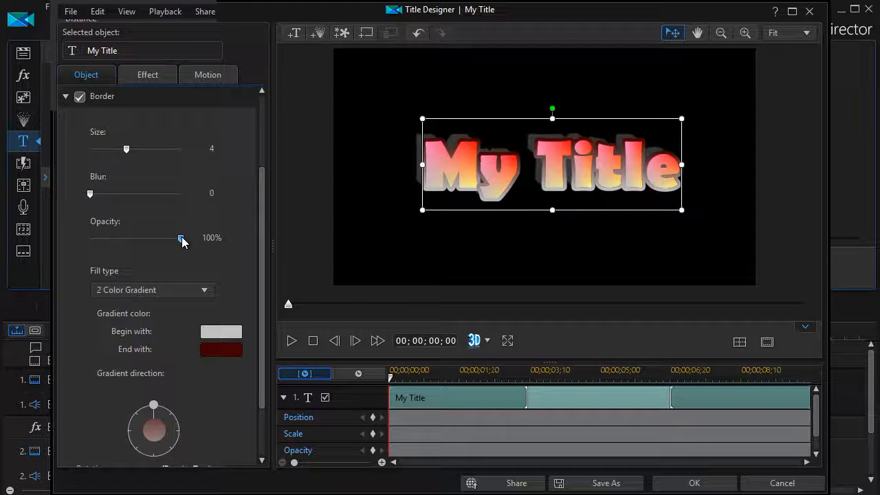
- Keep border opacity at 100% after trials and set its blur to 5
drag(181, 237, 110, 238)
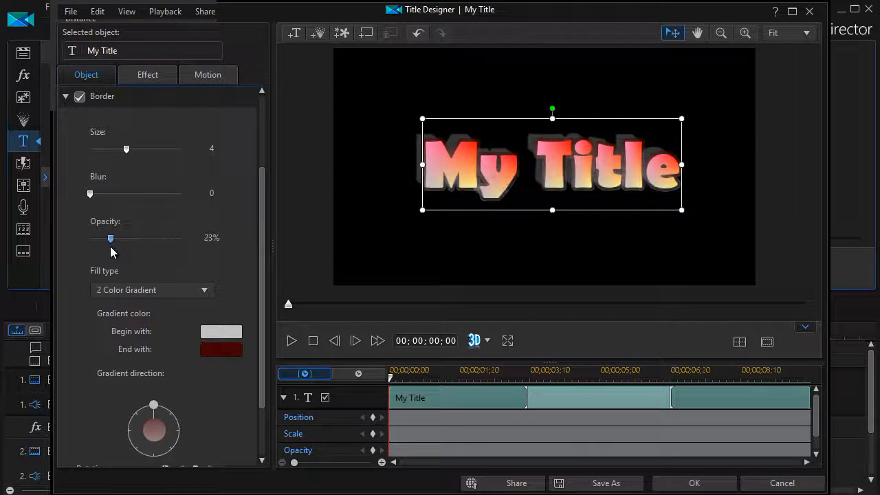
drag(110, 238, 154, 238)
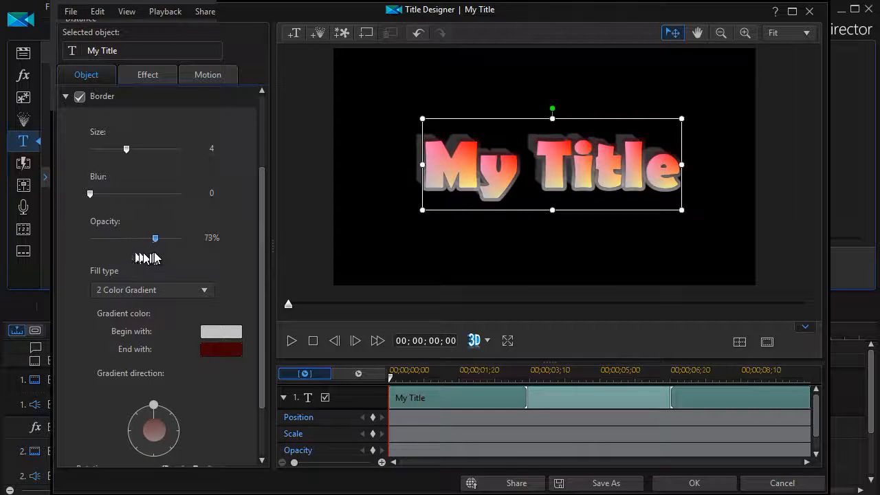
drag(153, 238, 181, 238)
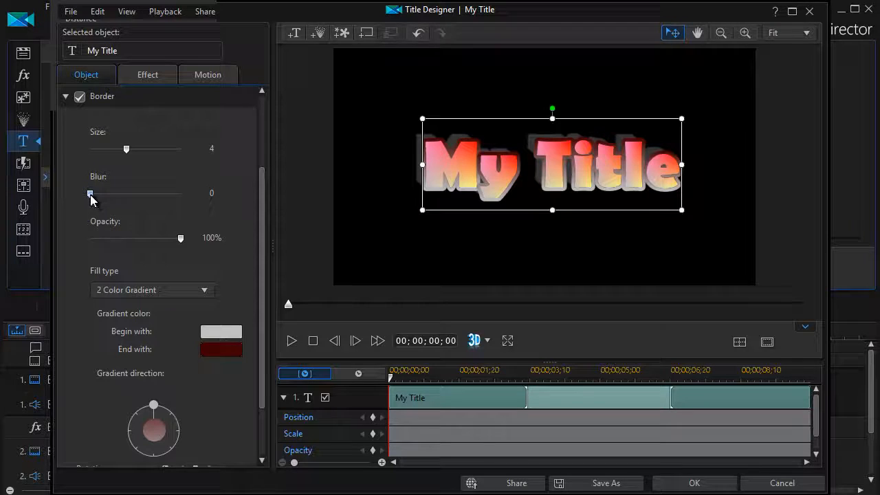
drag(89, 192, 143, 193)
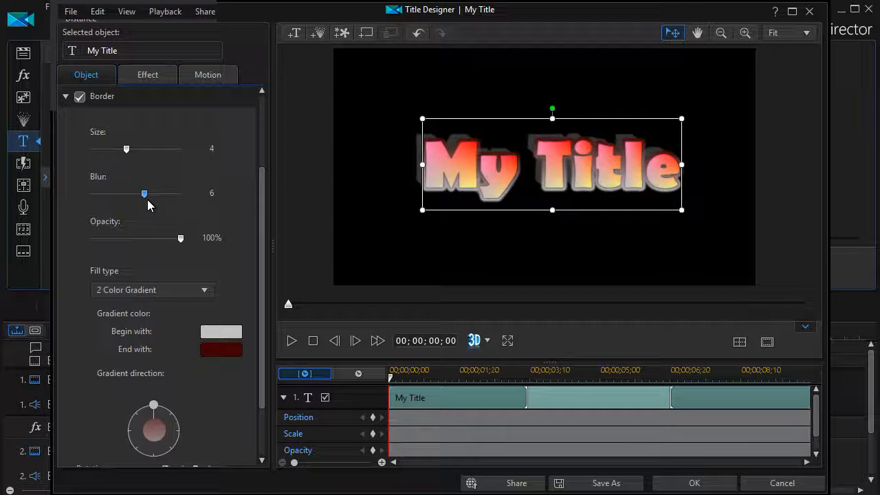
drag(145, 192, 135, 192)
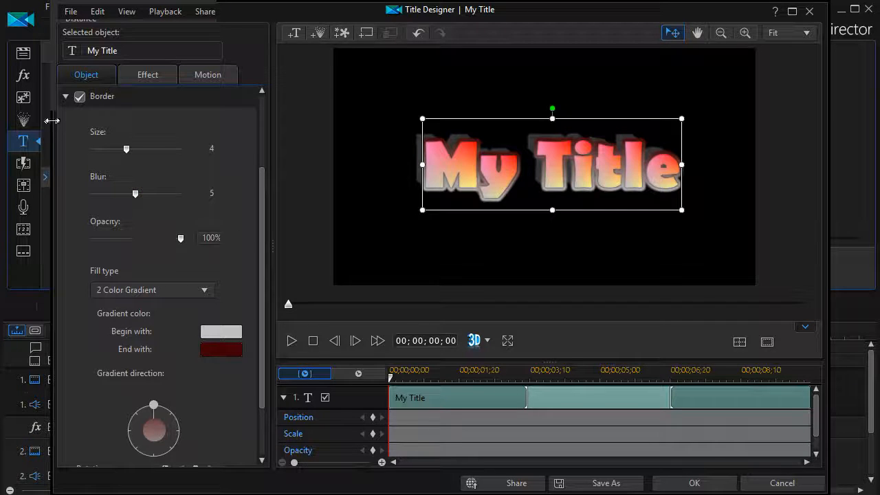
click(64, 96)
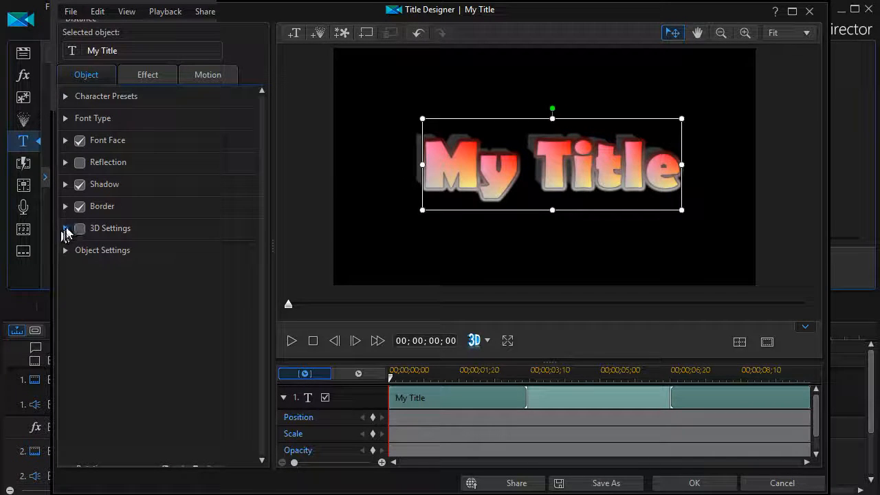
- Trial 3D depth between -100 and 33, leave it at -1 and switch the effect off
click(66, 228)
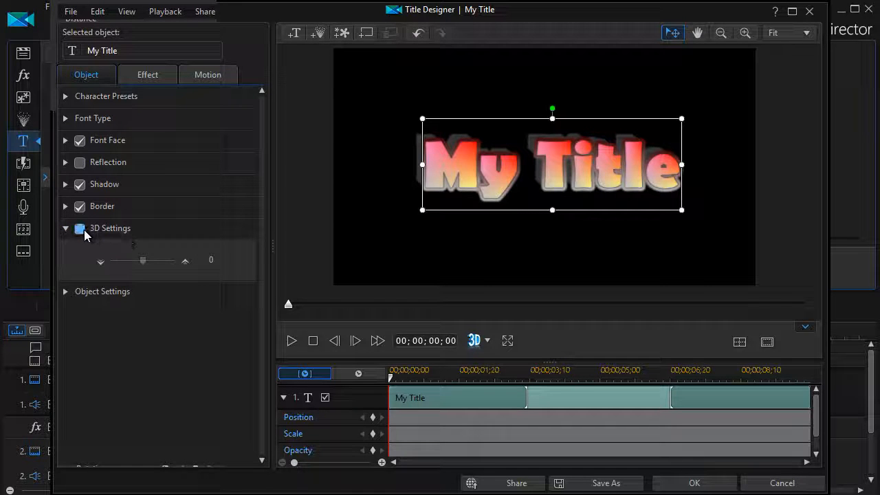
click(80, 228)
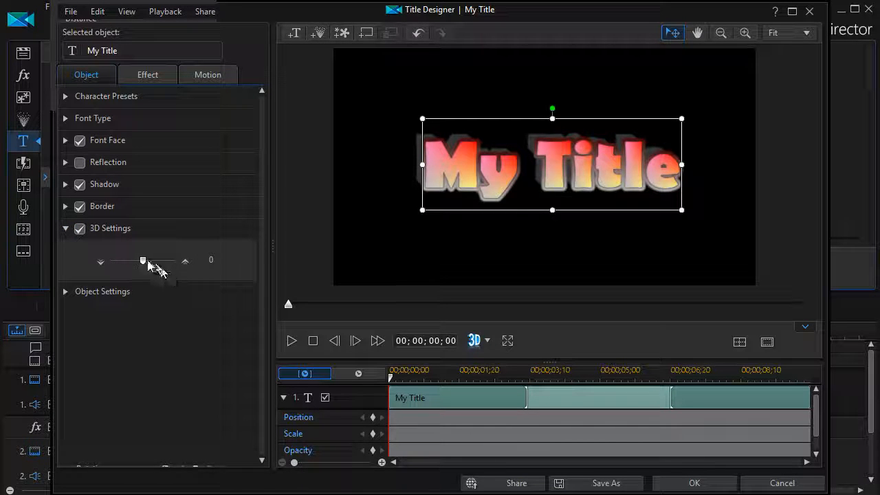
mouse_move(143, 261)
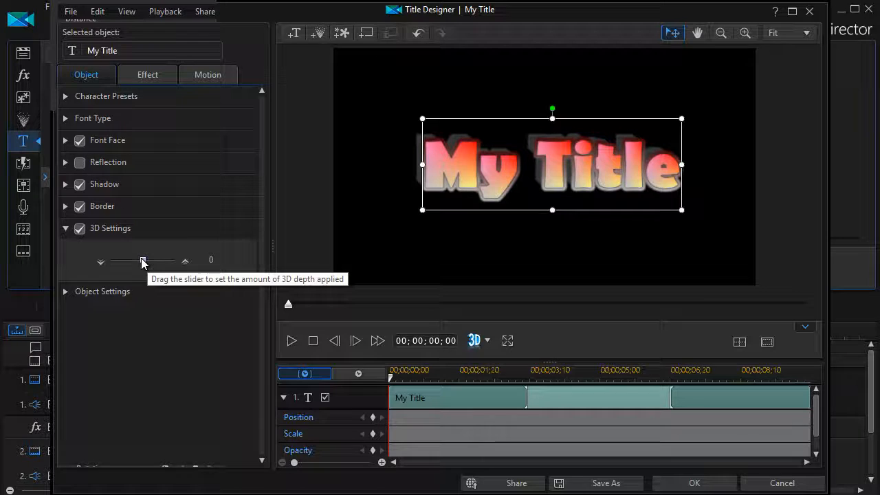
mouse_move(145, 263)
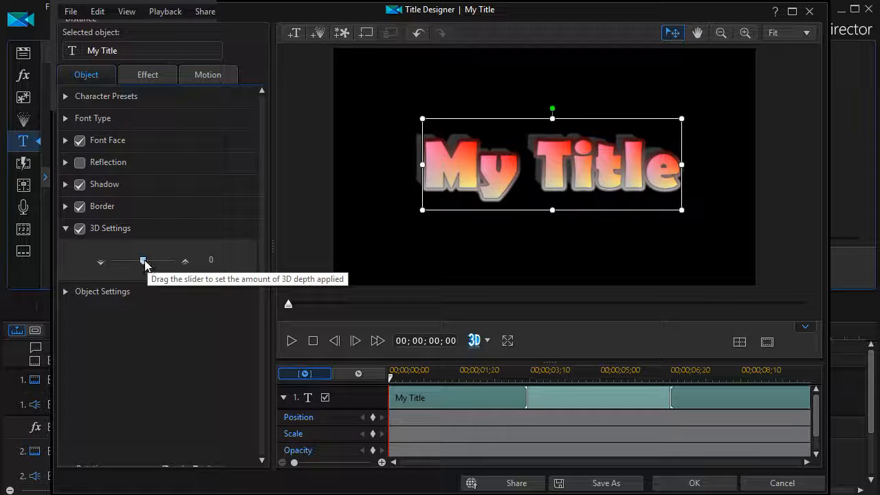
drag(143, 261, 154, 261)
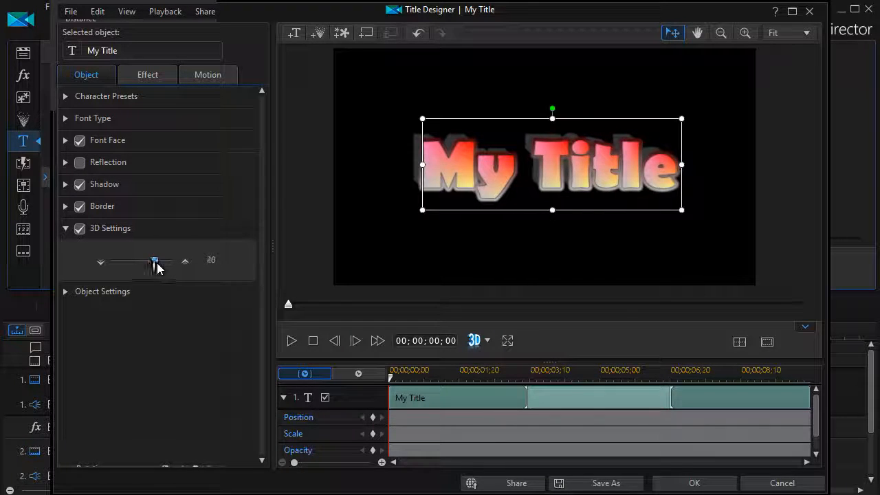
drag(153, 260, 110, 259)
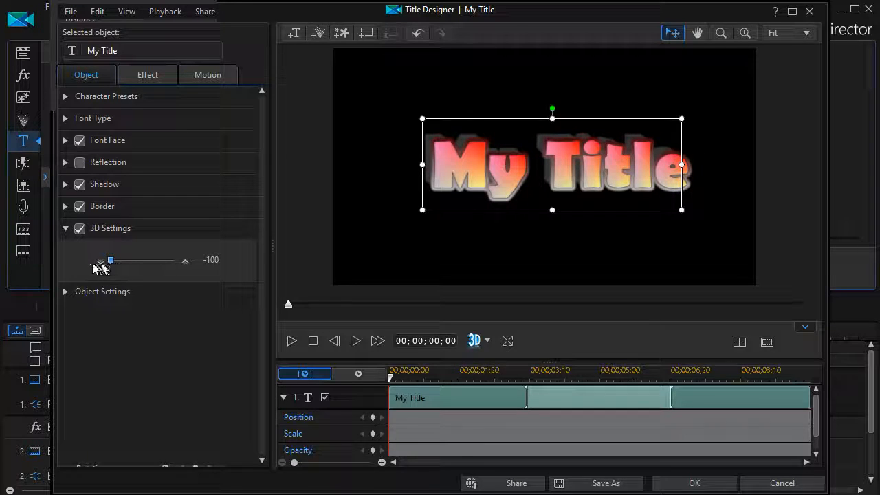
drag(110, 260, 154, 260)
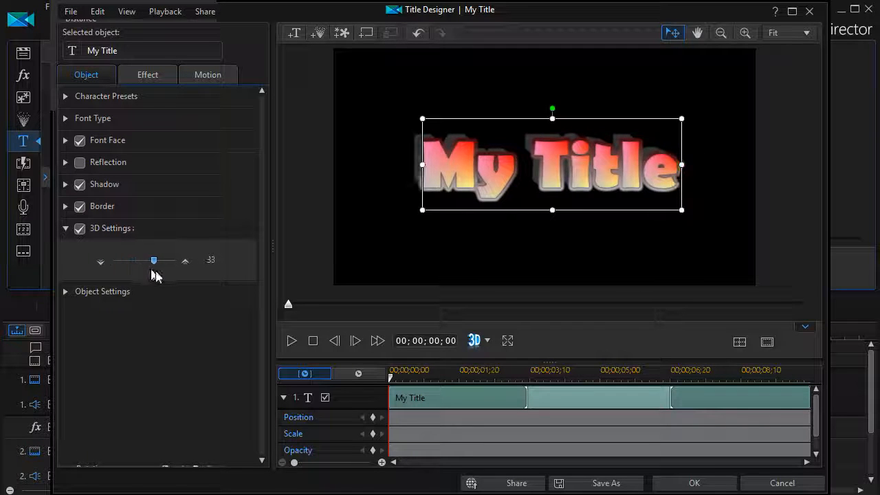
drag(154, 260, 141, 260)
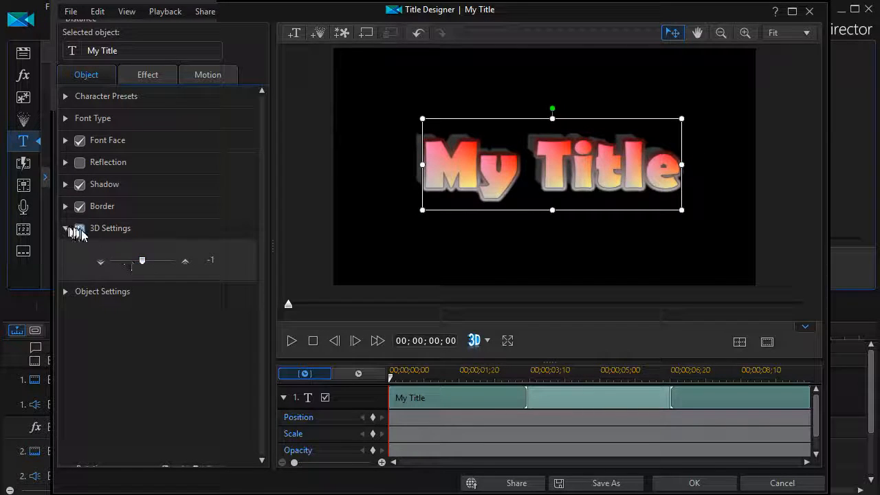
click(80, 228)
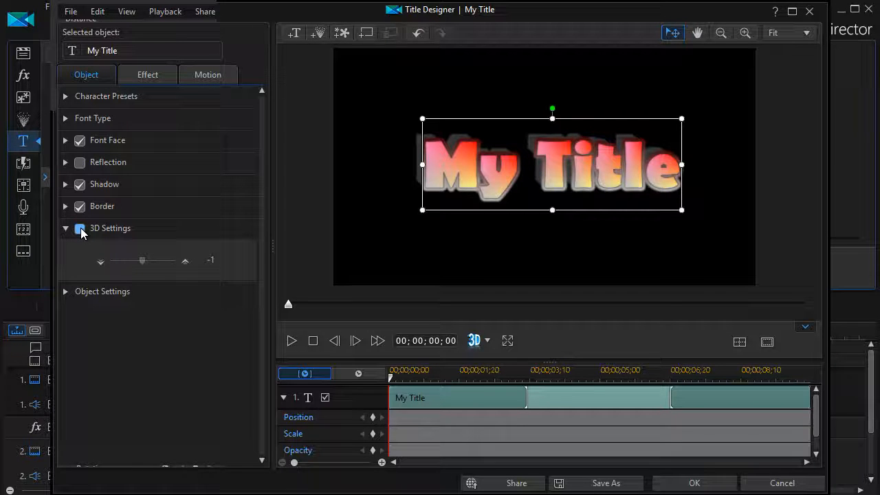
click(80, 228)
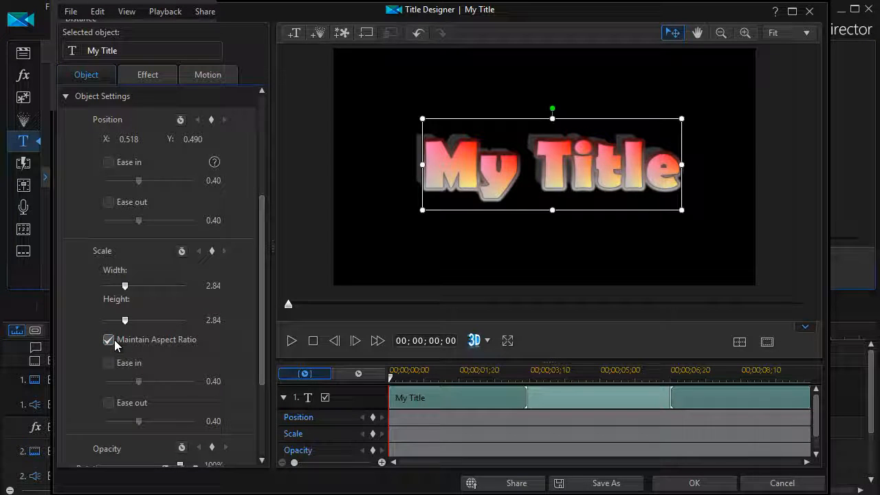
- Review Object Settings position, 2.84 scale, opacity and rotation, then fold every section away
scroll(down, 3)
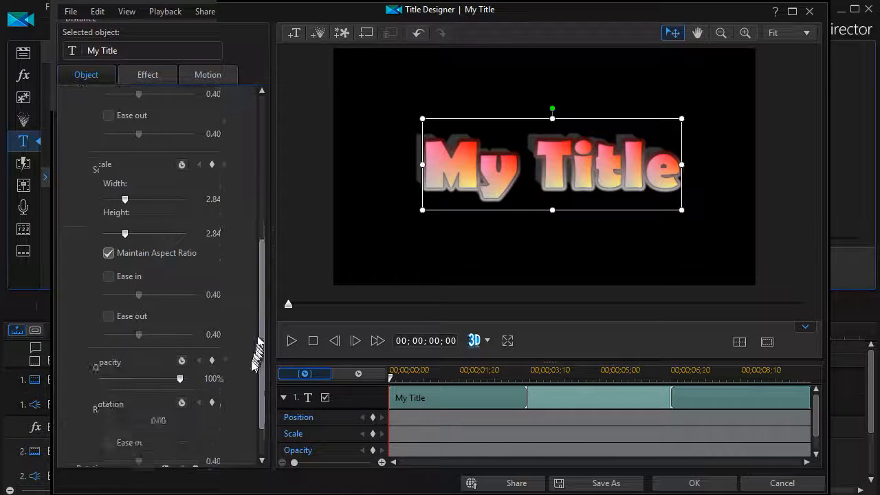
scroll(down, 3)
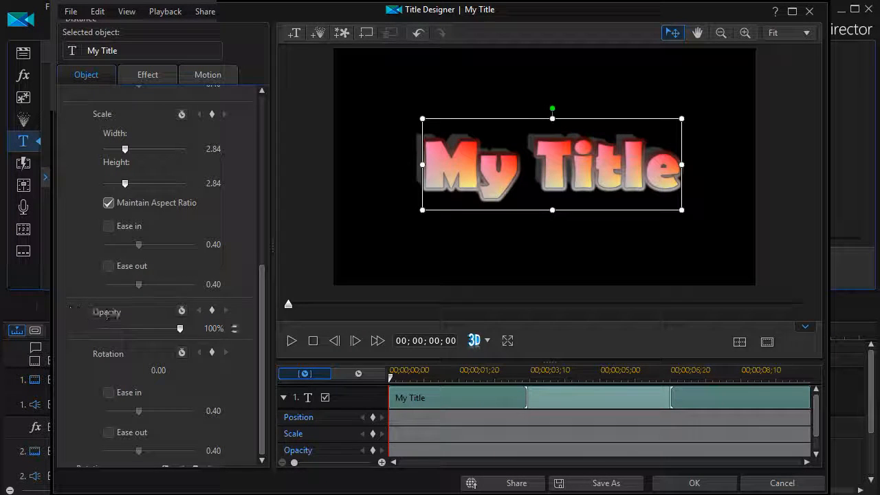
mouse_move(185, 327)
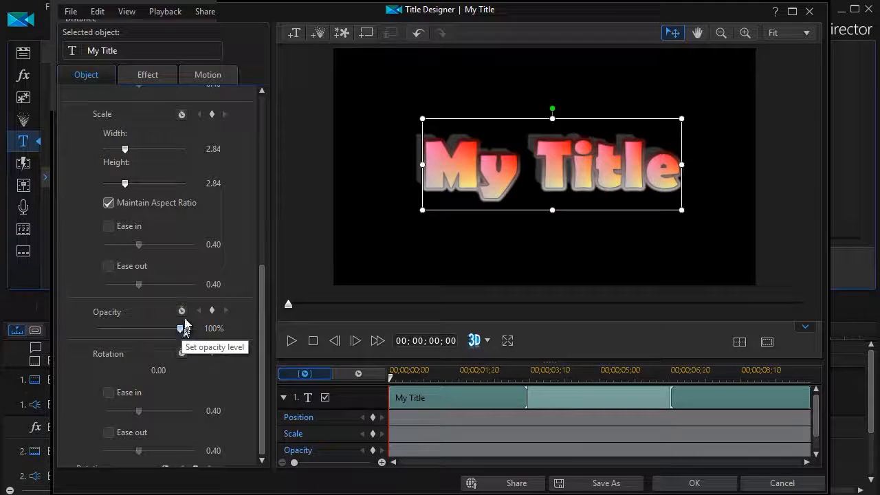
mouse_move(181, 311)
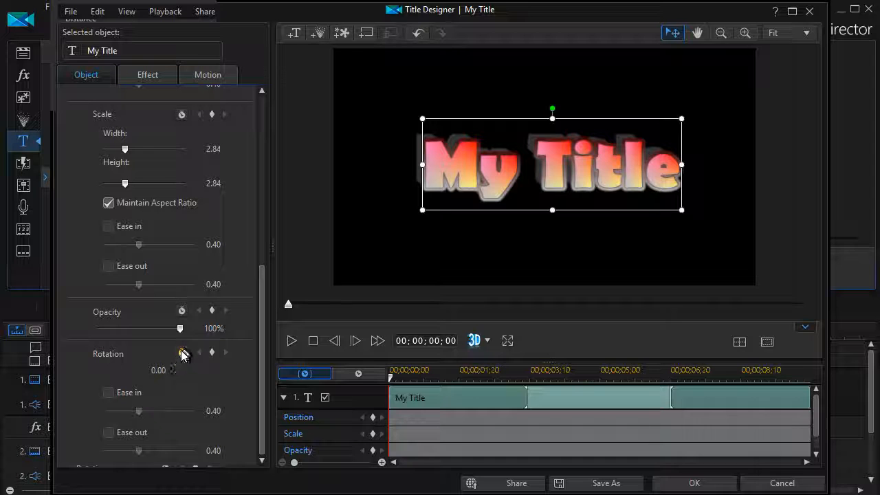
mouse_move(181, 352)
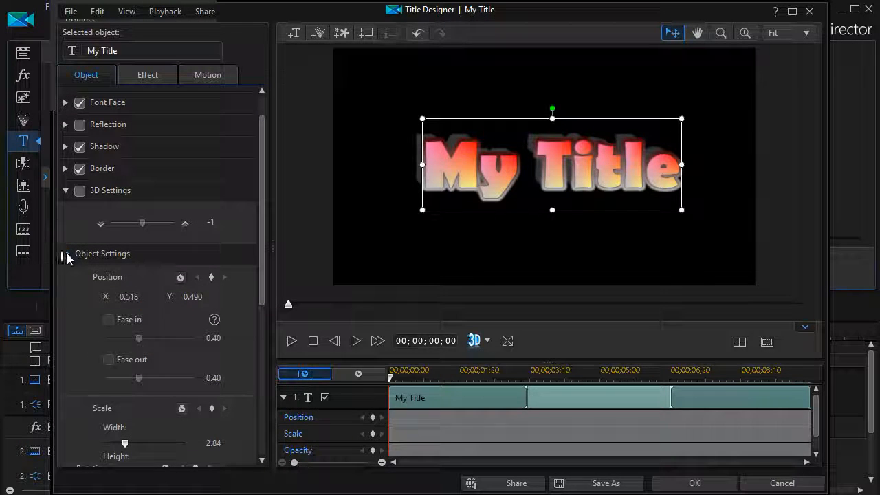
click(66, 253)
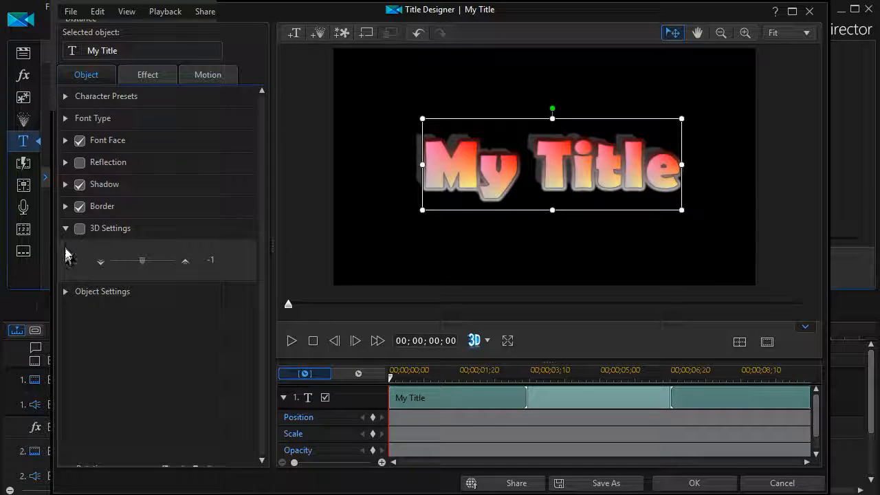
click(66, 228)
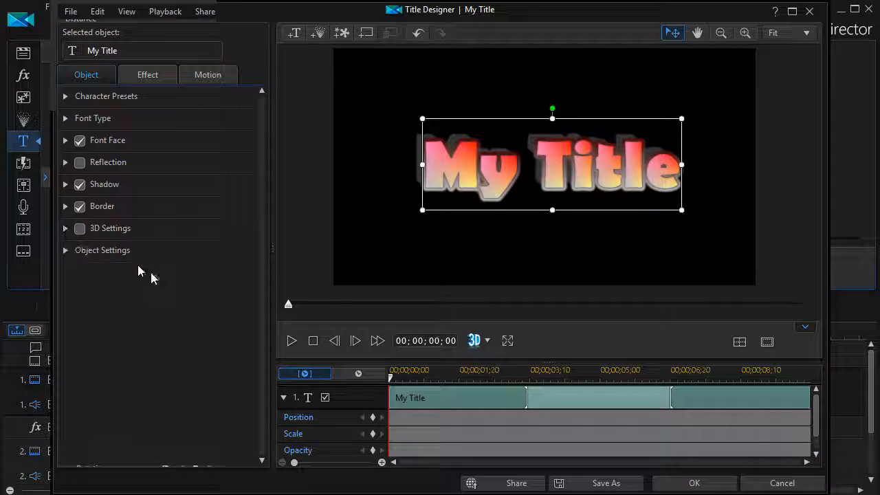